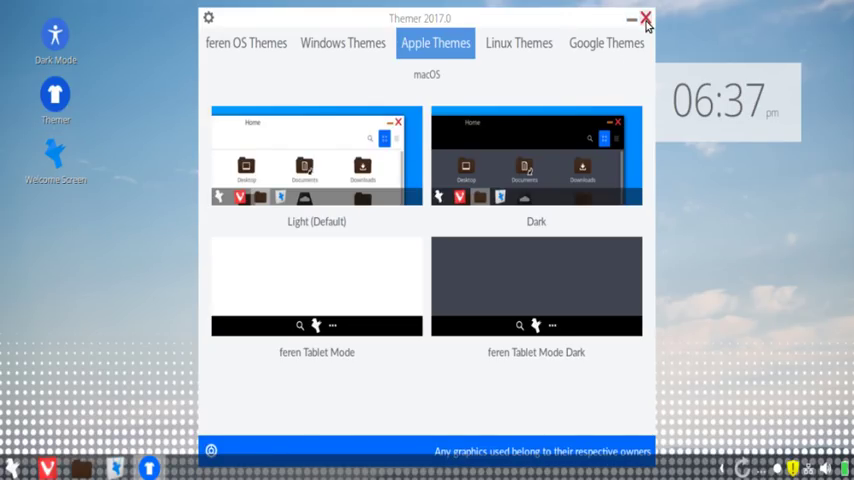
Step: Close the Themer window to reveal the plain desktop with its clock
click(646, 18)
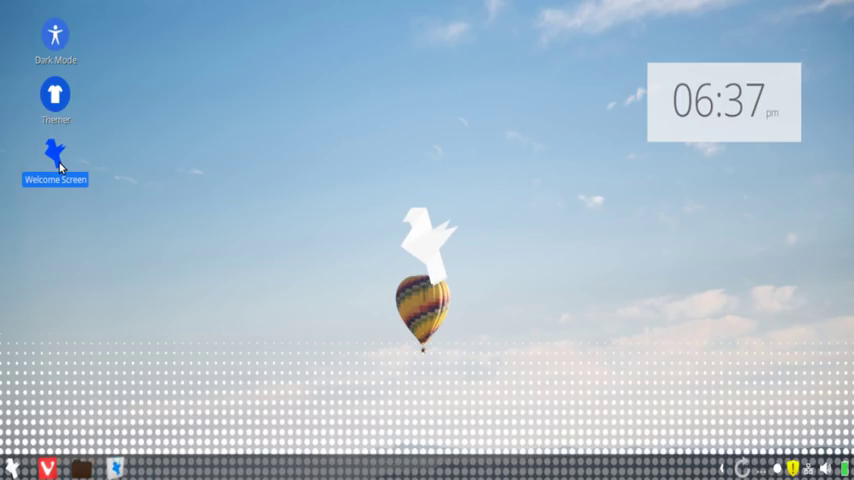
Step: Launch the Welcome Screen from its desktop icon
double_click(56, 152)
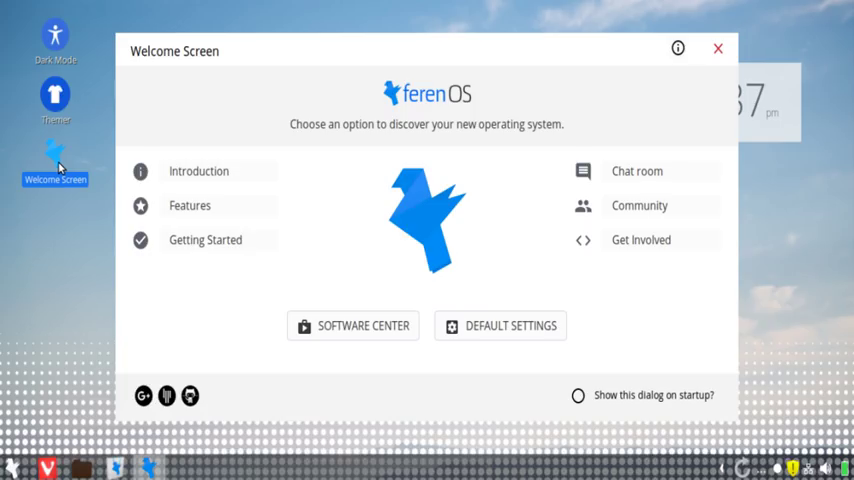
mouse_move(350, 140)
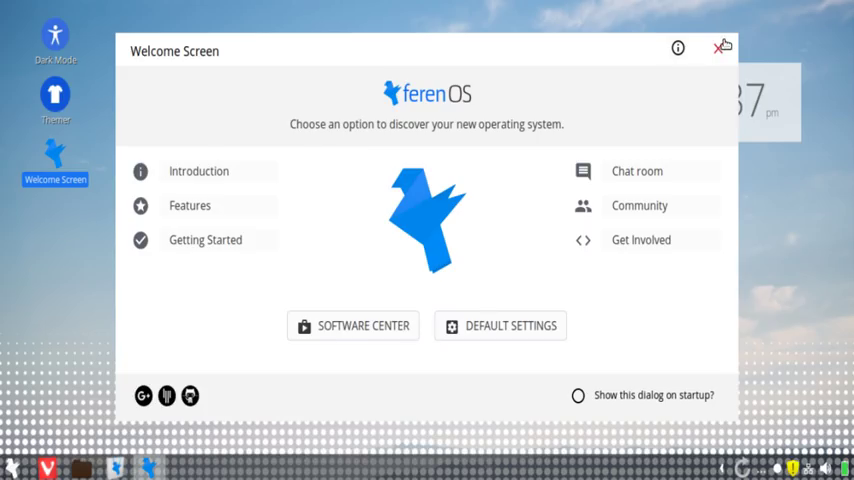
Step: Close the Welcome Screen and then the Home folder window, leaving the bare desktop
click(720, 48)
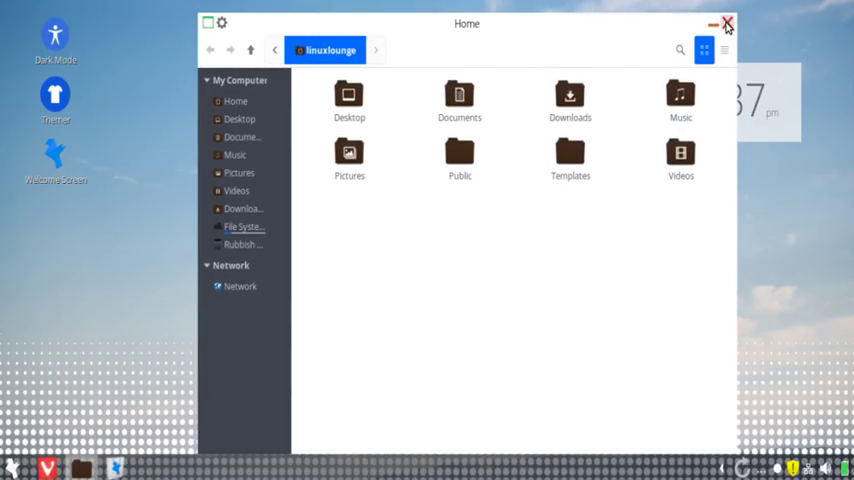
click(728, 24)
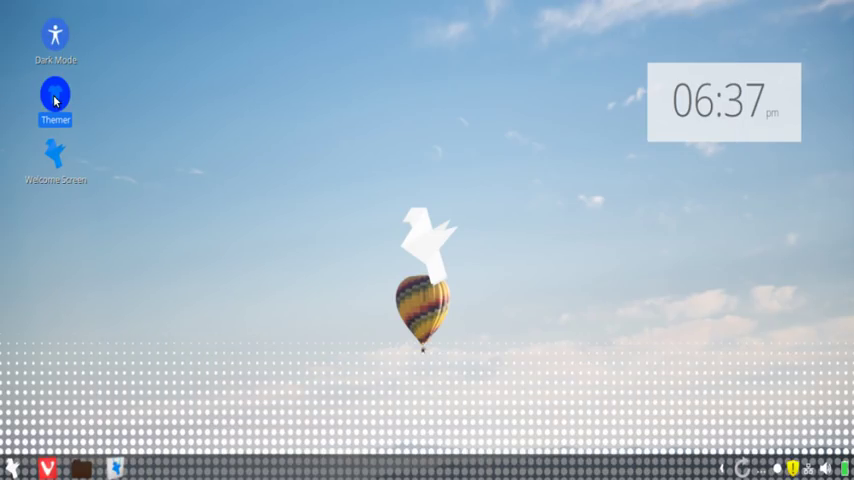
Step: Launch Themer and browse the Windows, Popular Linux, Windows 8 and Windows 7 theme categories
double_click(56, 96)
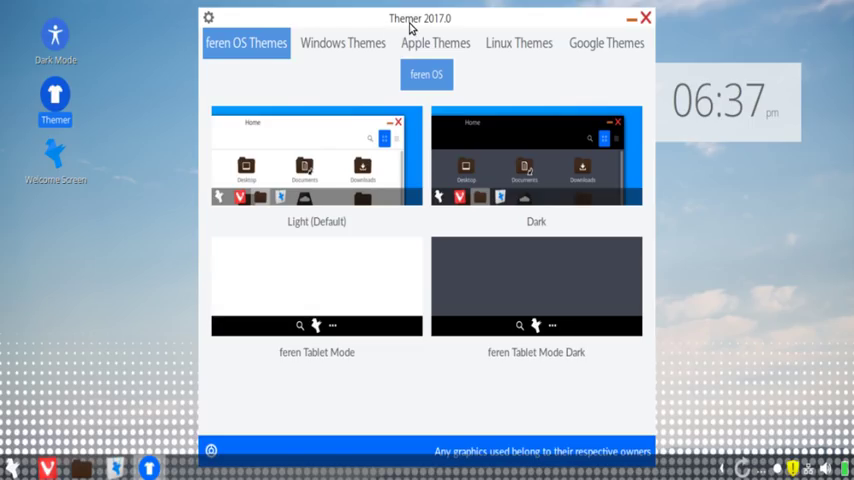
click(344, 42)
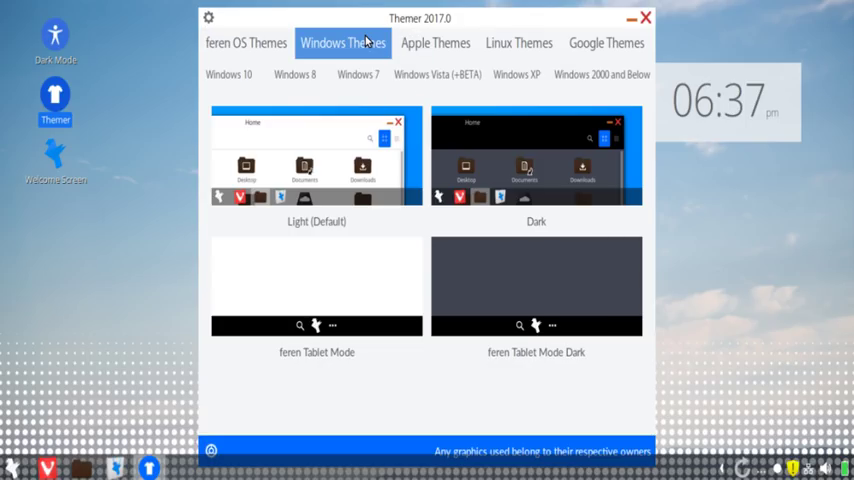
mouse_move(446, 40)
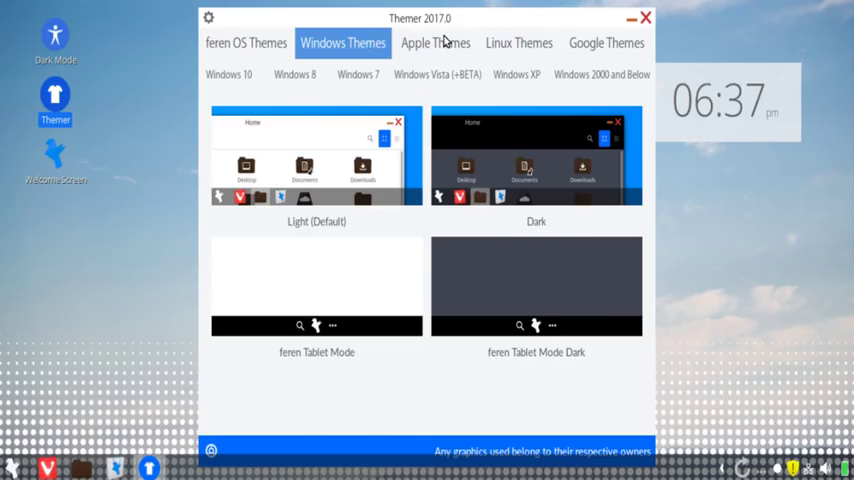
click(518, 44)
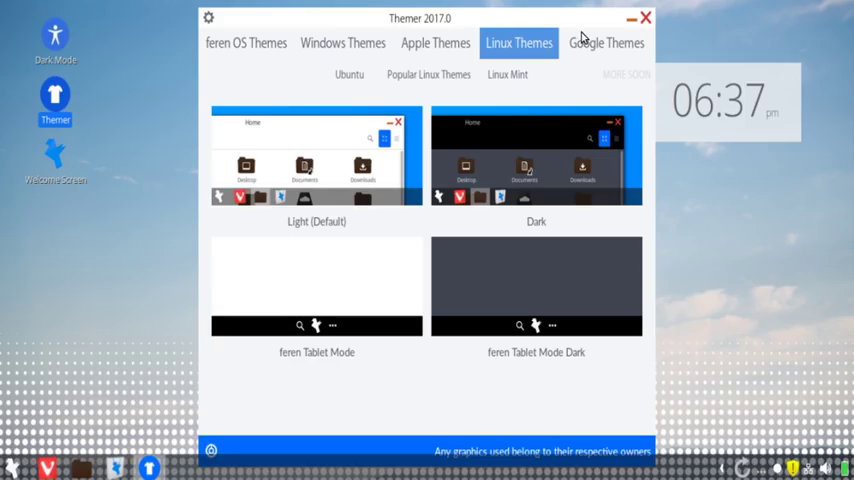
mouse_move(440, 76)
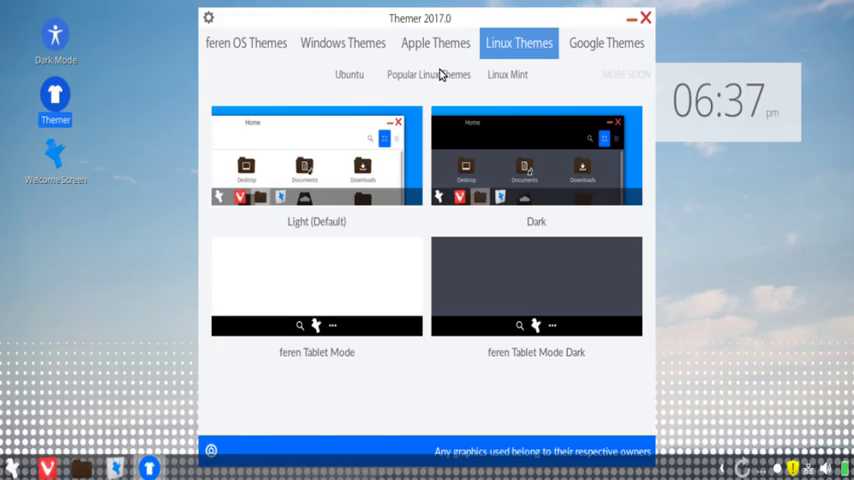
click(428, 74)
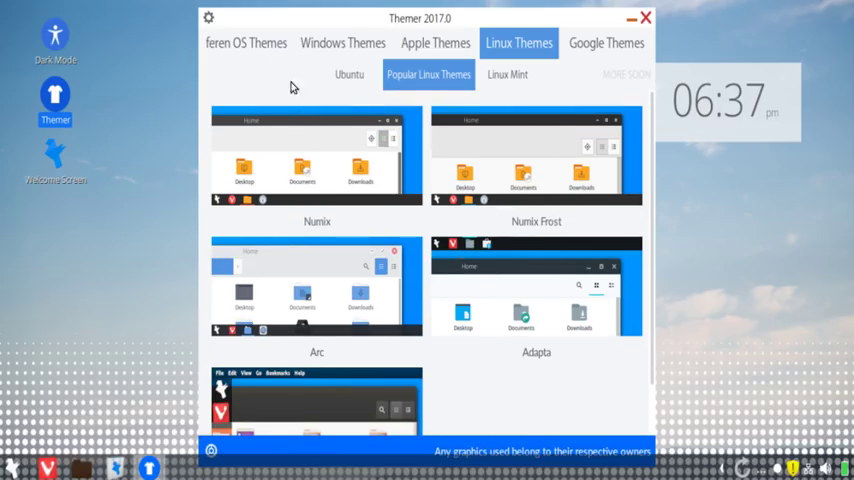
click(342, 42)
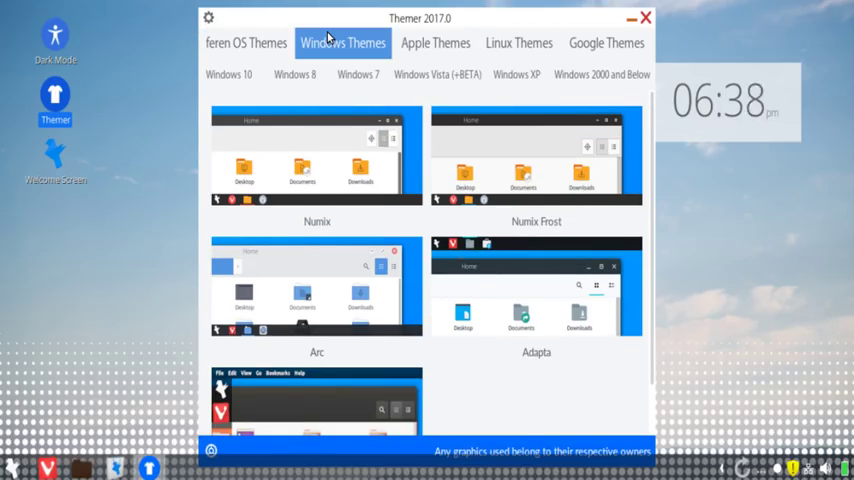
click(294, 74)
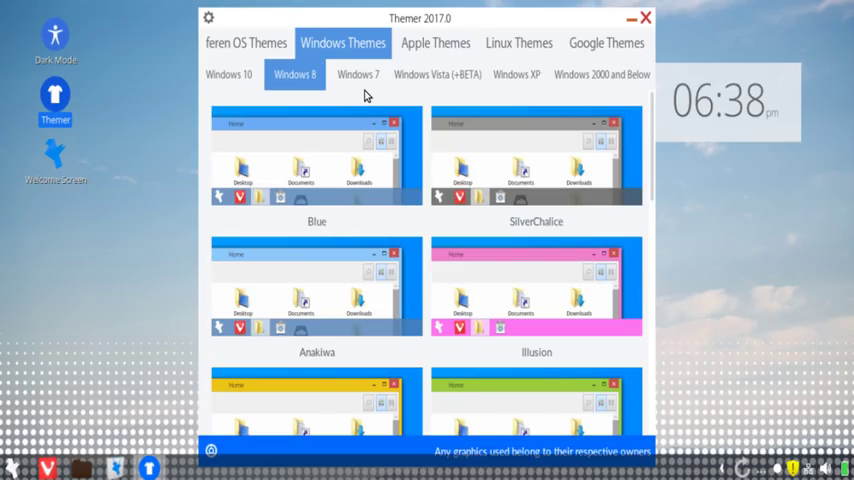
click(356, 74)
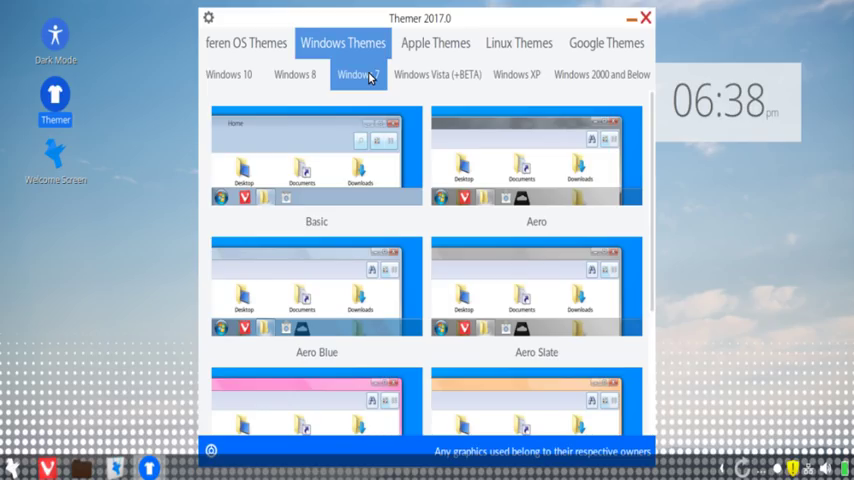
Step: Browse feren OS, Windows 10 and Vista beta themes, ending on Windows 2000 and Below
click(246, 42)
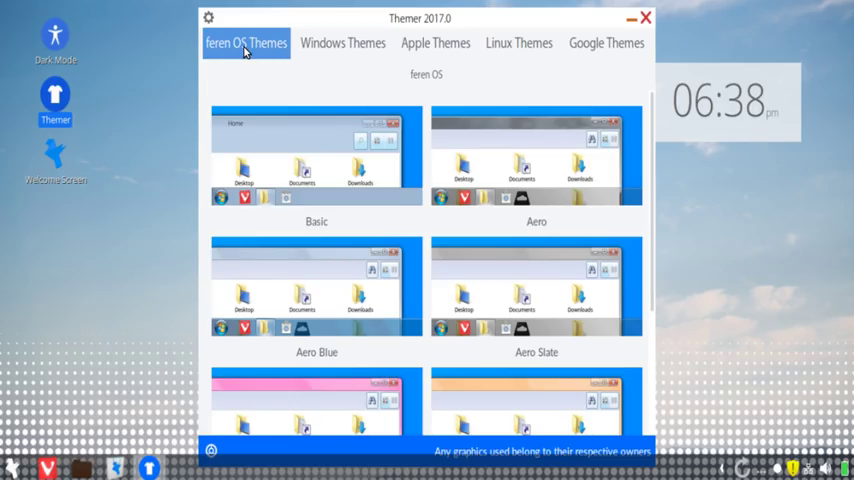
click(344, 44)
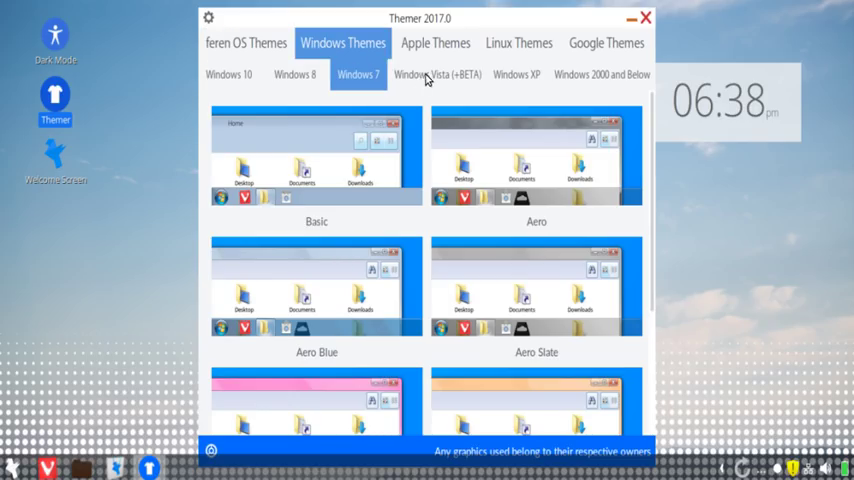
click(228, 74)
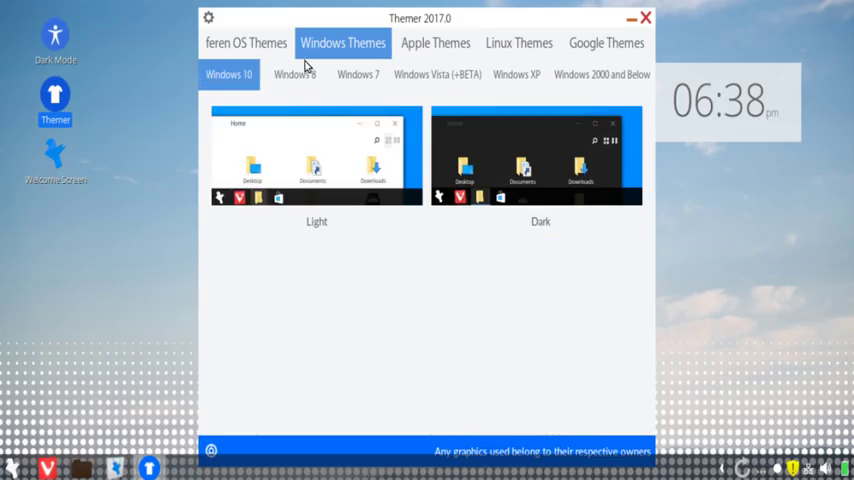
click(436, 74)
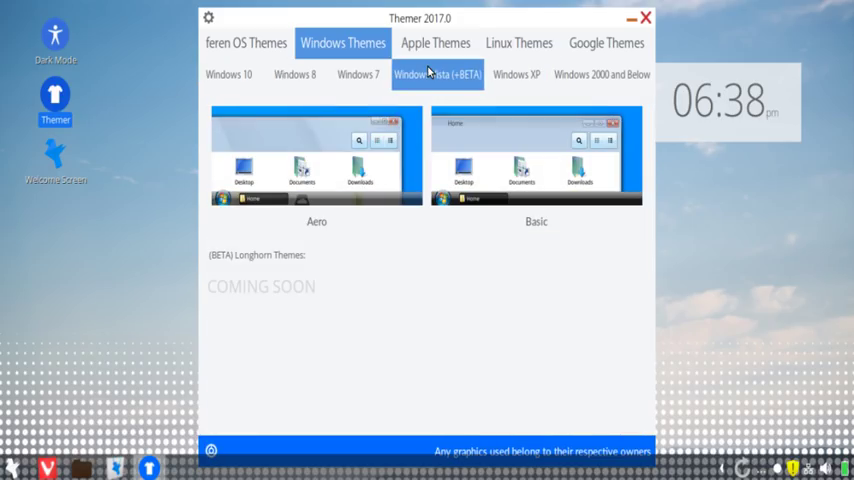
click(230, 74)
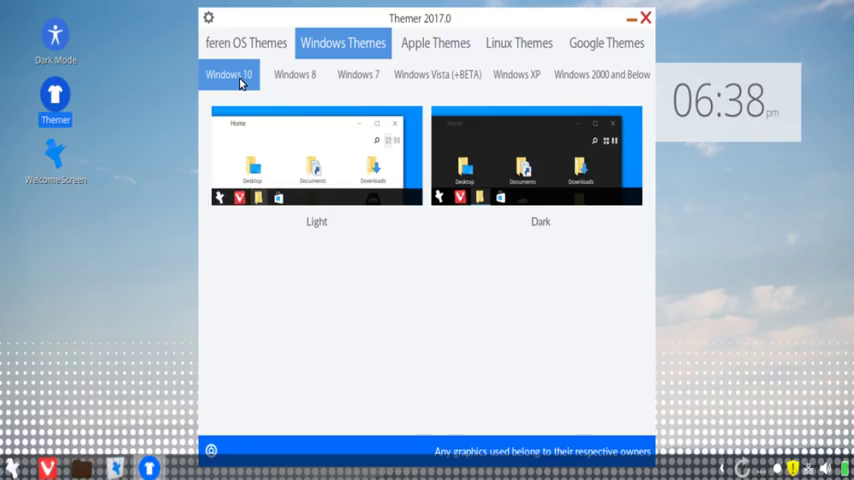
mouse_move(408, 64)
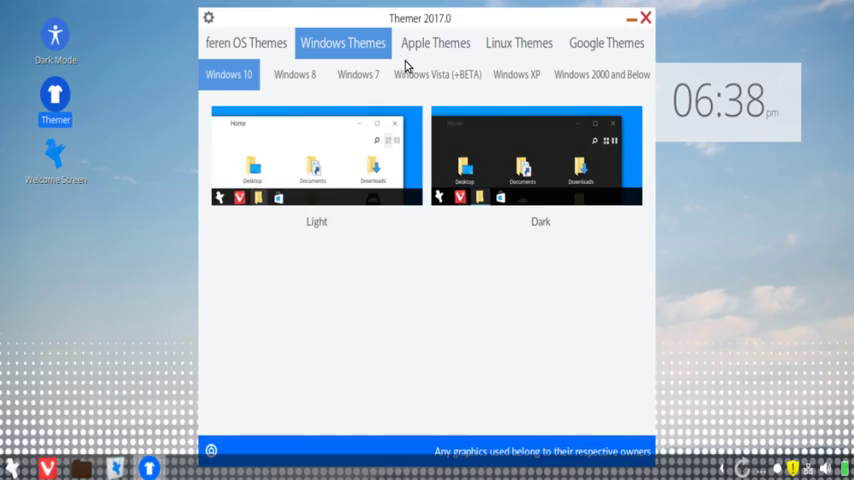
click(436, 74)
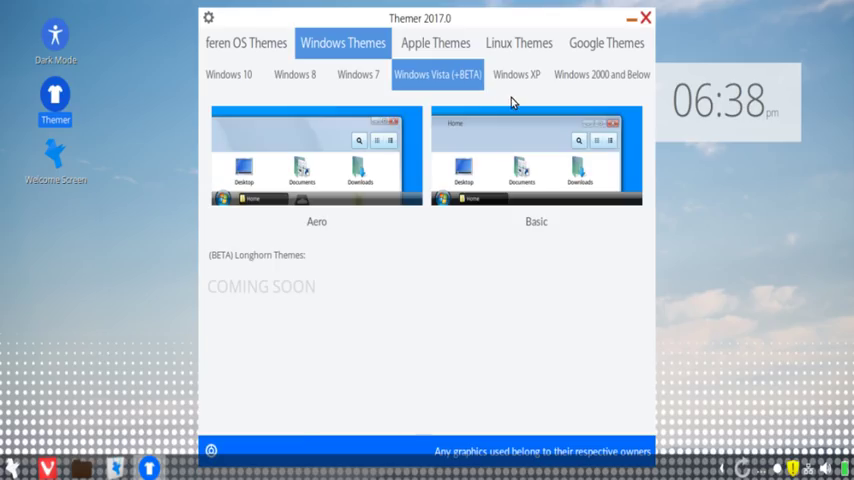
click(516, 74)
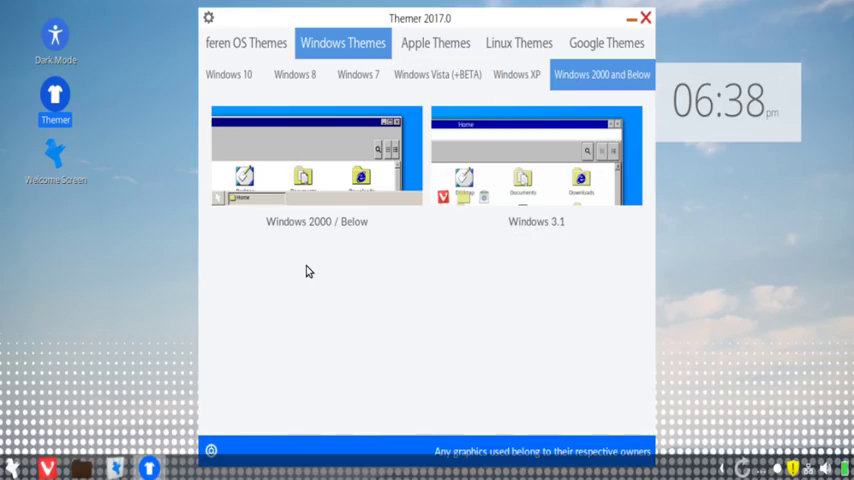
mouse_move(444, 168)
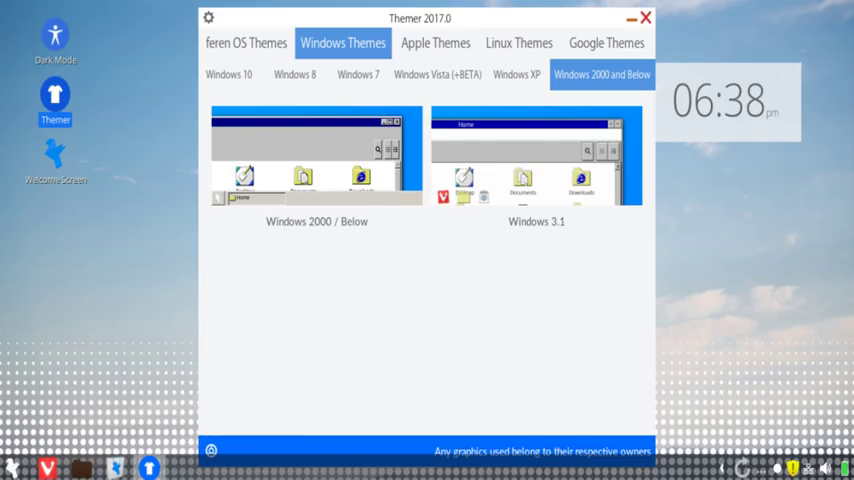
mouse_move(408, 88)
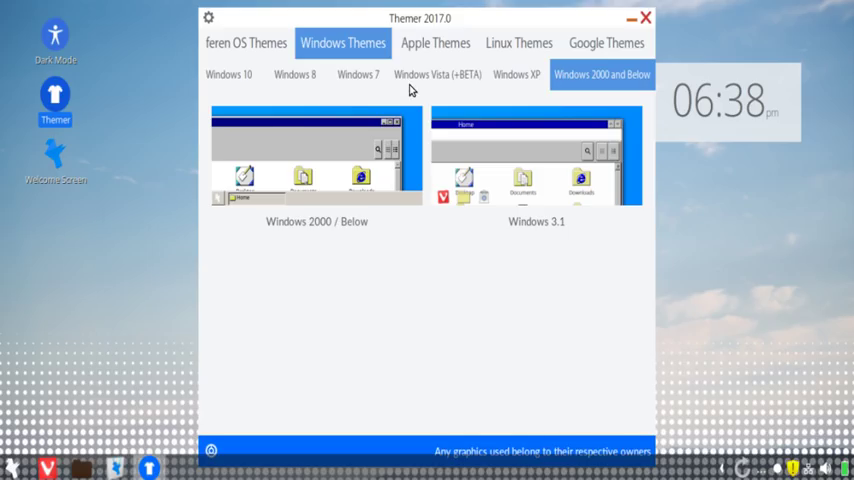
Step: Browse the macOS, Ubuntu and Linux Mint themes, then show the Google Themes category with Chrome OS
click(436, 44)
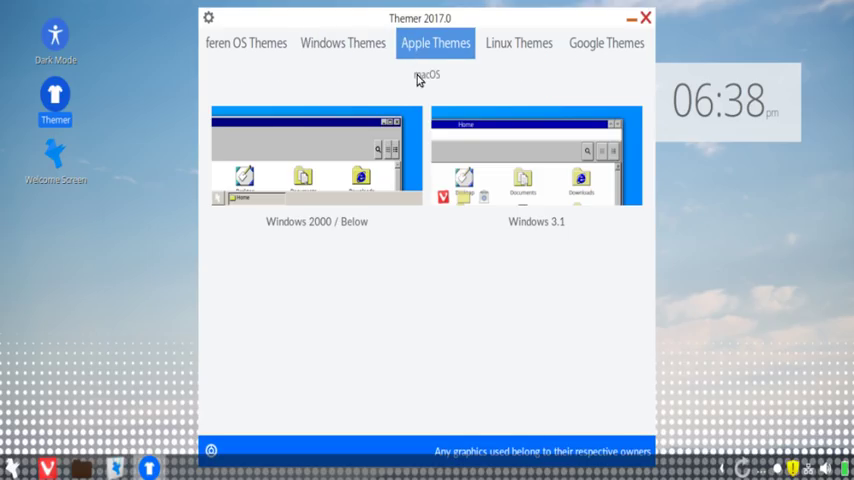
click(428, 74)
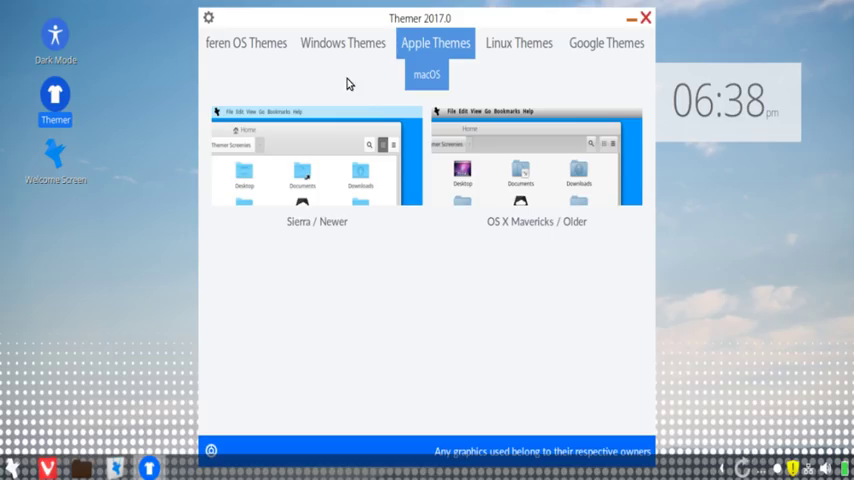
mouse_move(464, 164)
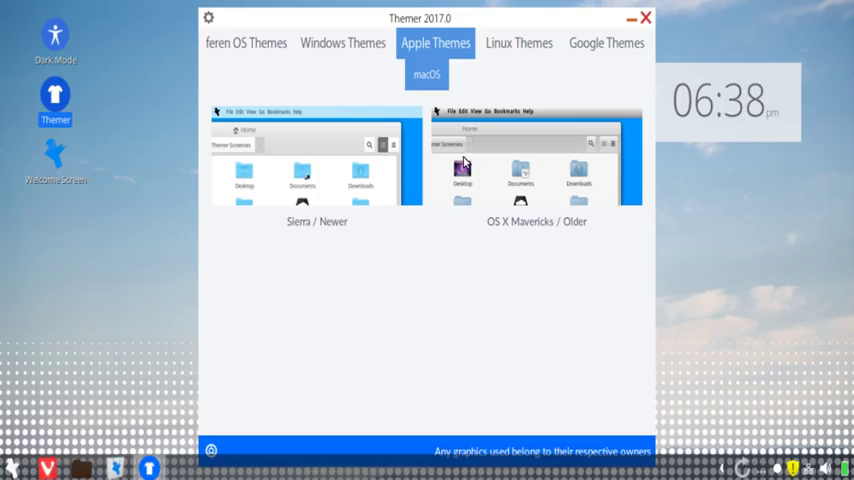
click(518, 42)
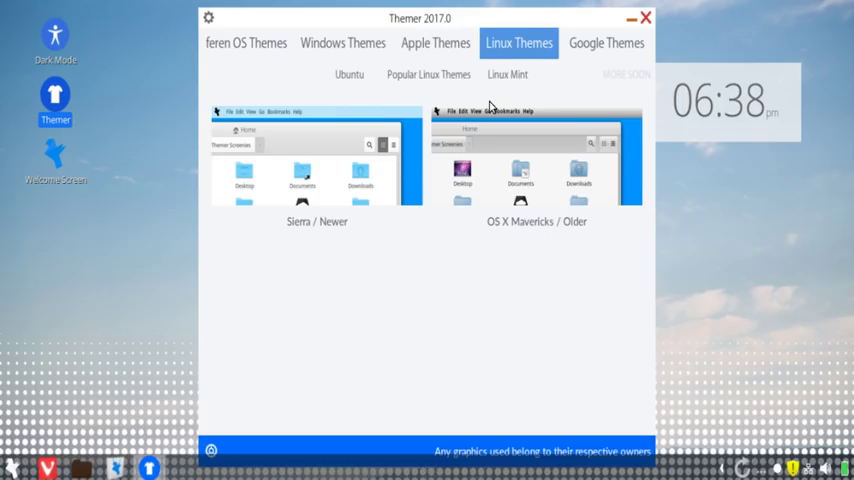
click(348, 74)
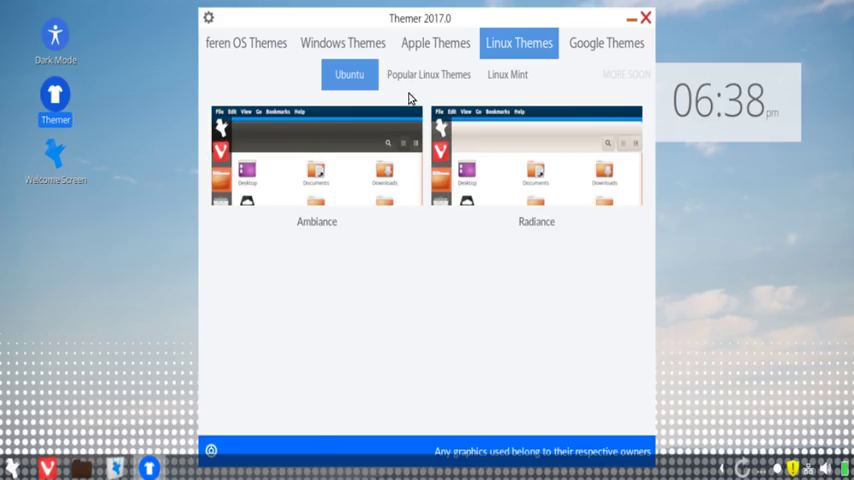
click(508, 74)
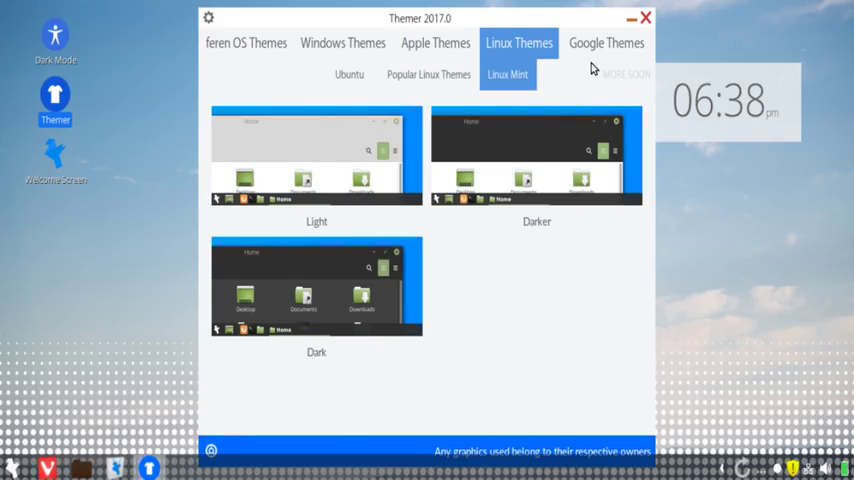
mouse_move(464, 292)
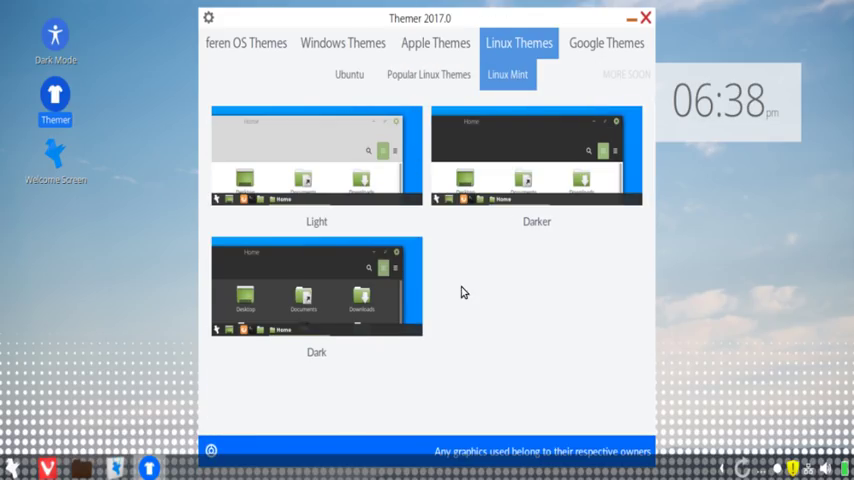
mouse_move(358, 216)
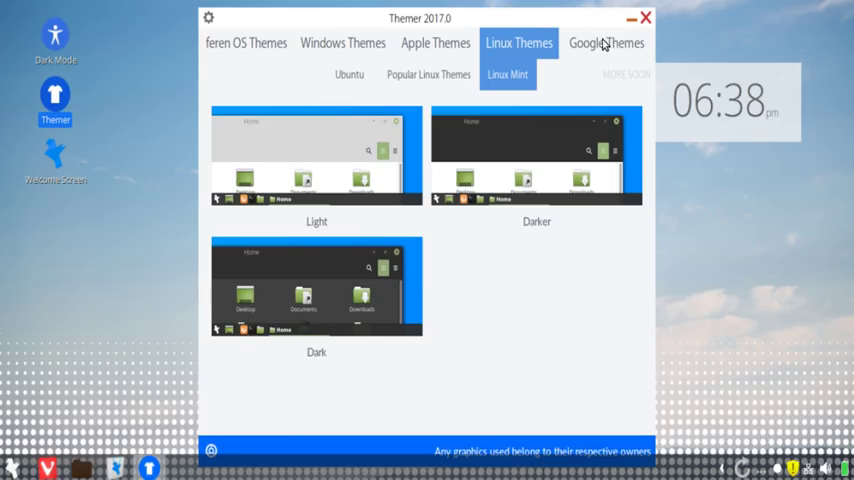
click(606, 42)
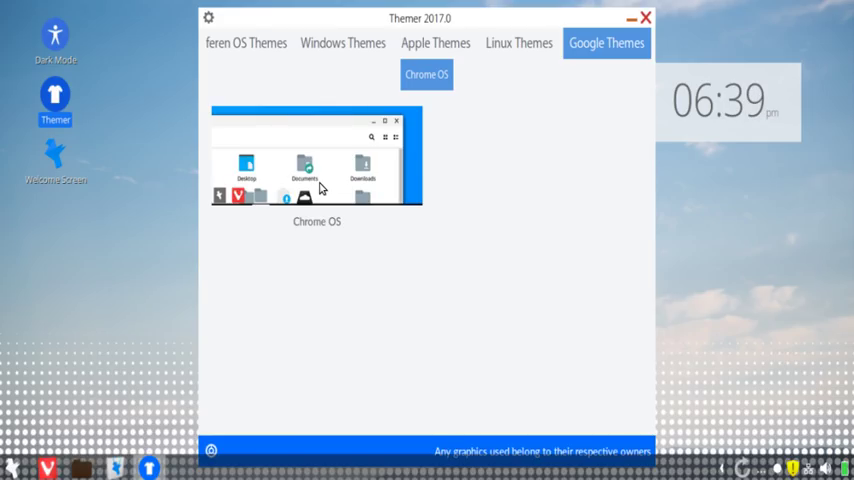
Step: Switch from the feren OS themes to the Windows themes showing the Windows XP looks
click(246, 44)
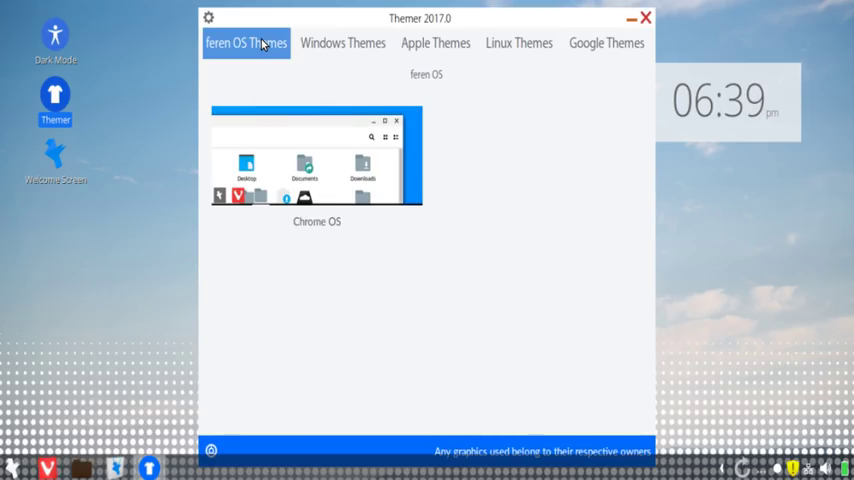
mouse_move(326, 48)
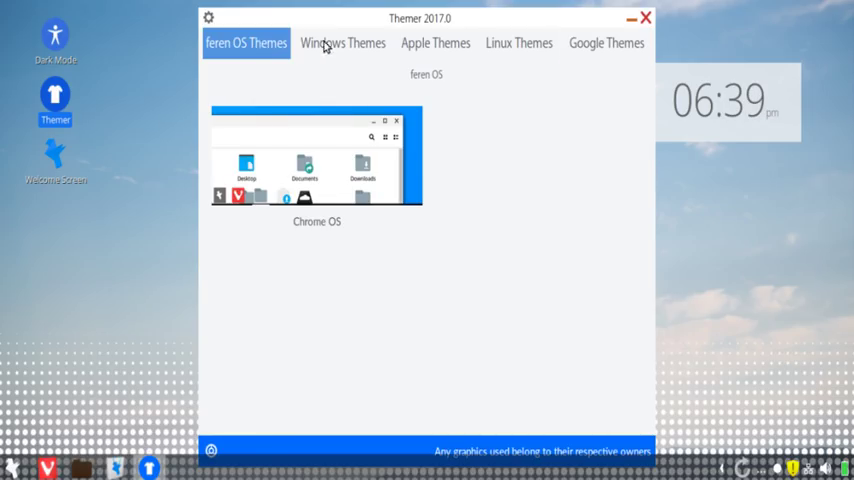
click(344, 42)
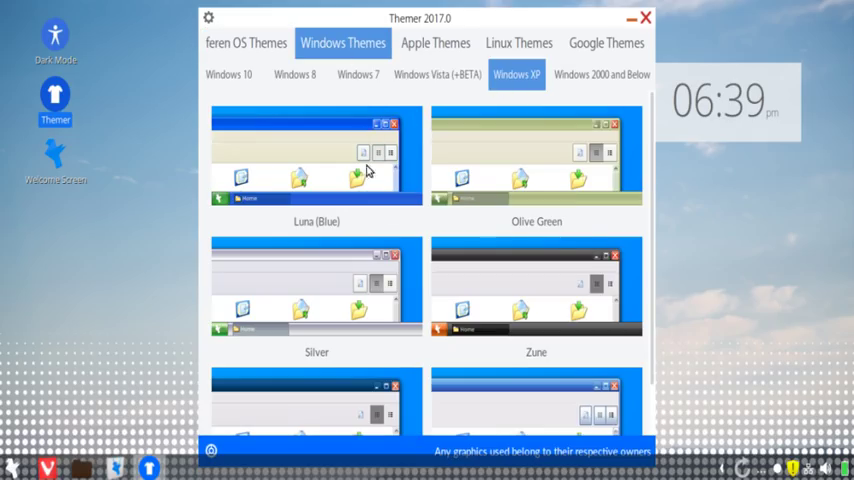
mouse_move(340, 176)
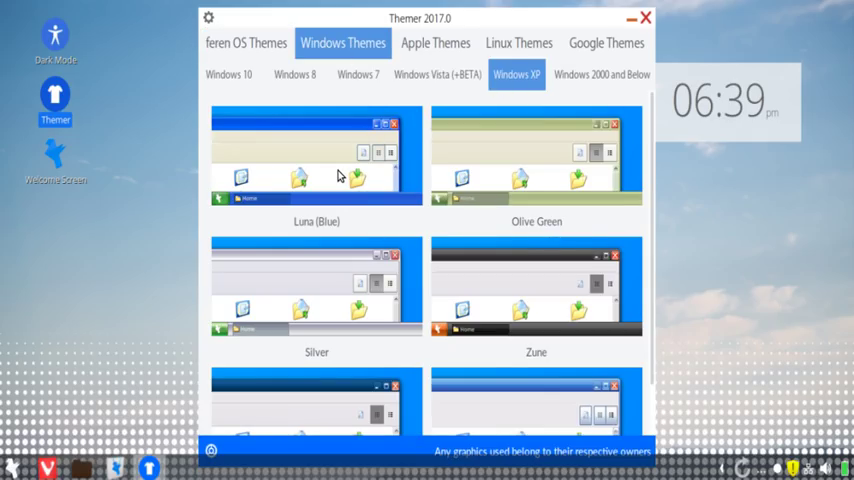
mouse_move(378, 148)
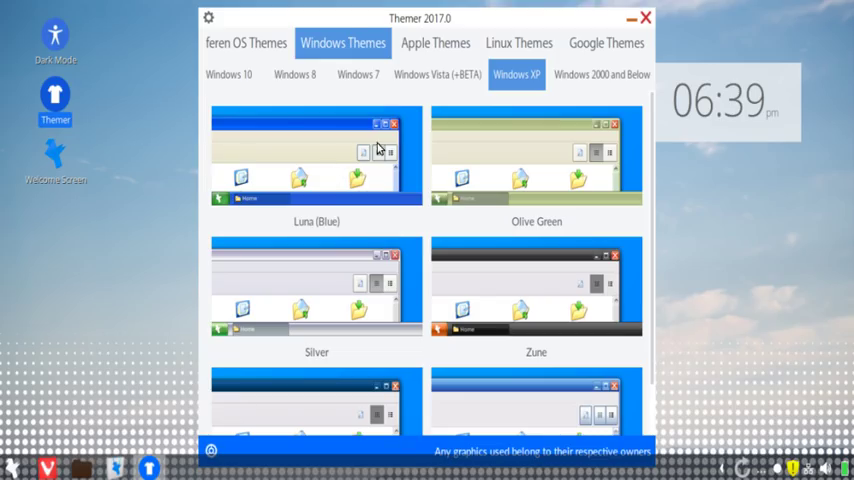
mouse_move(340, 126)
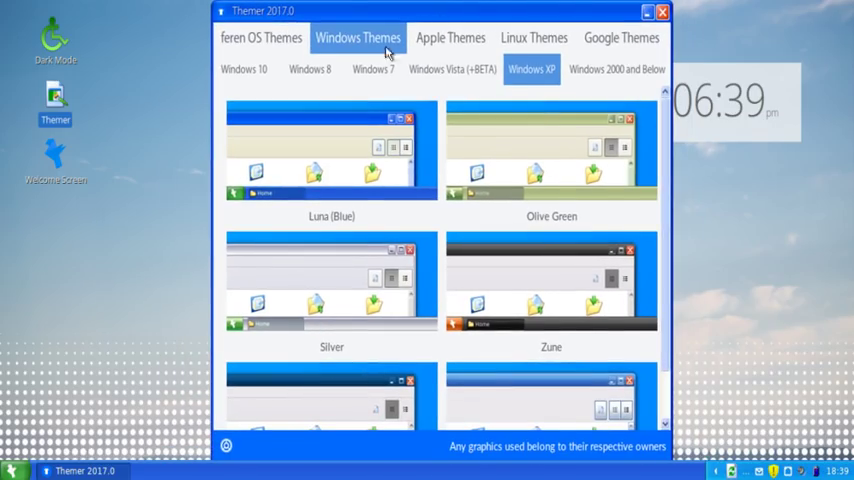
Step: Launch Backgrounds from the XP-style application menu
click(14, 470)
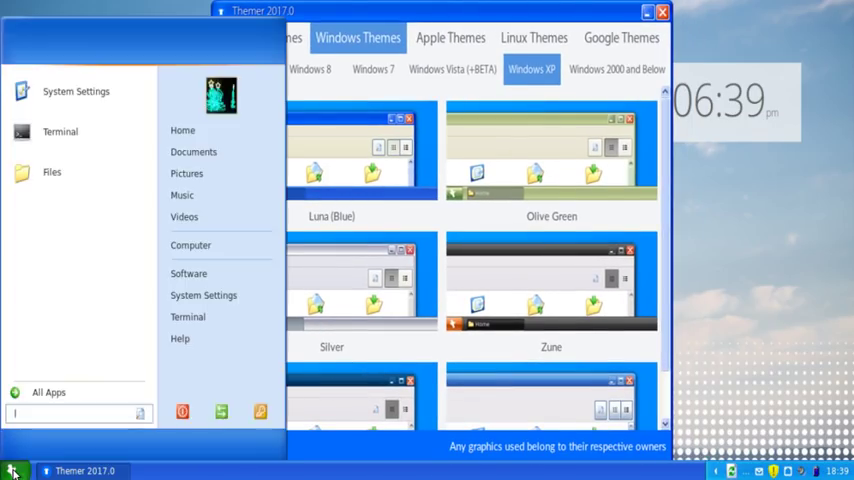
click(48, 392)
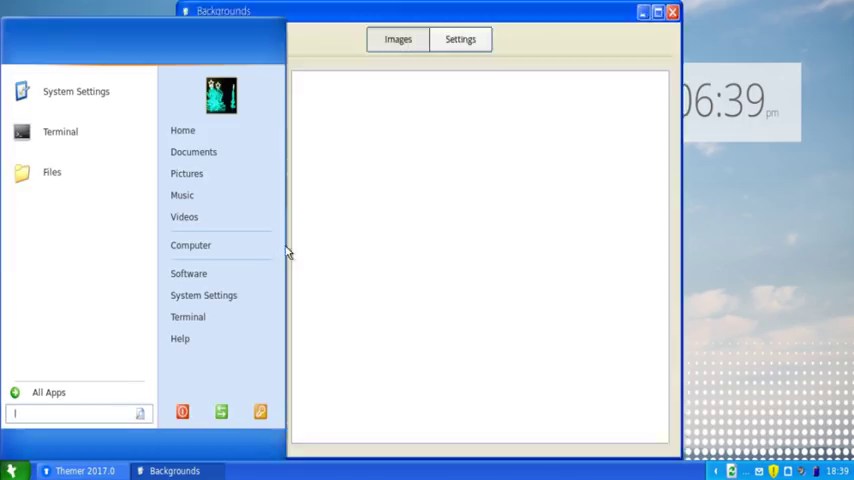
Step: Scroll the Images list and set the green-hills wallpaper, dismissing the application menu
click(188, 272)
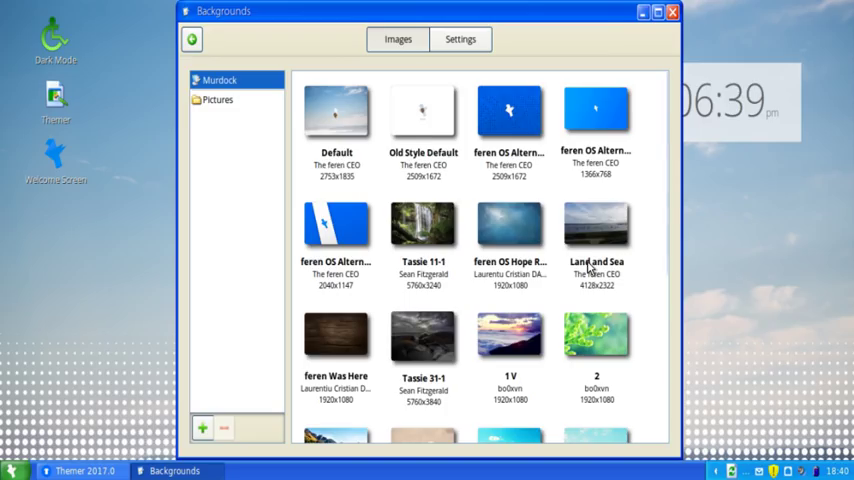
scroll(down, 3)
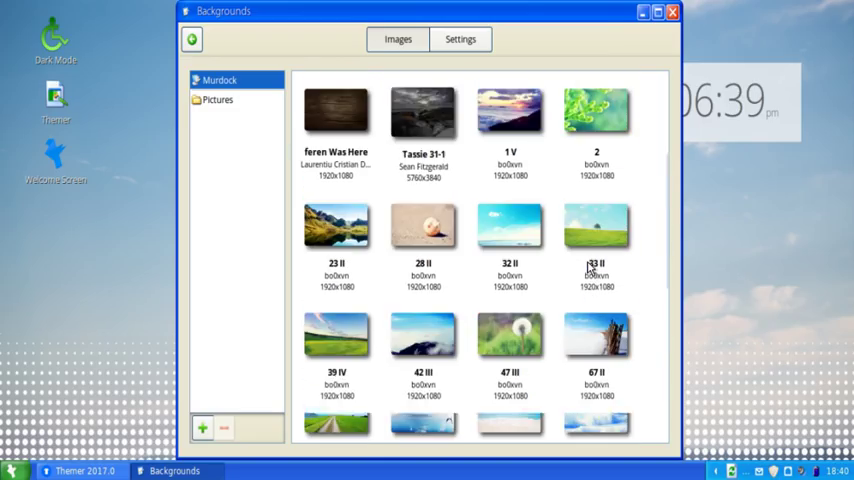
scroll(down, 3)
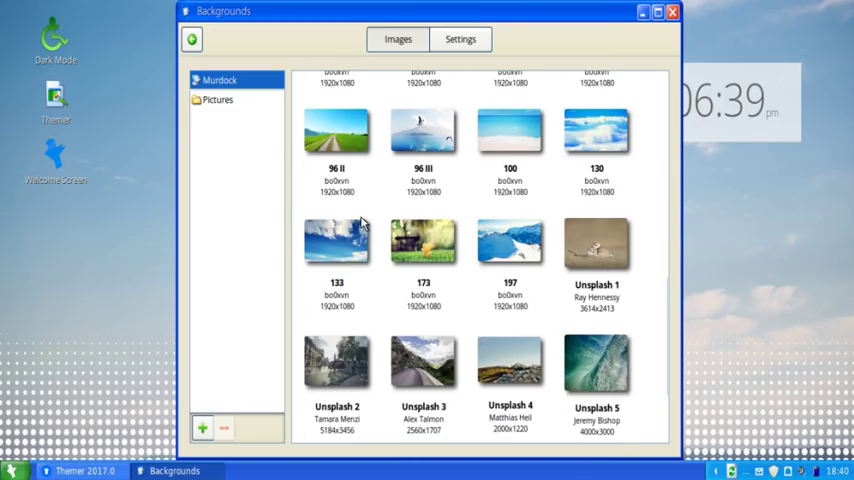
scroll(up, 3)
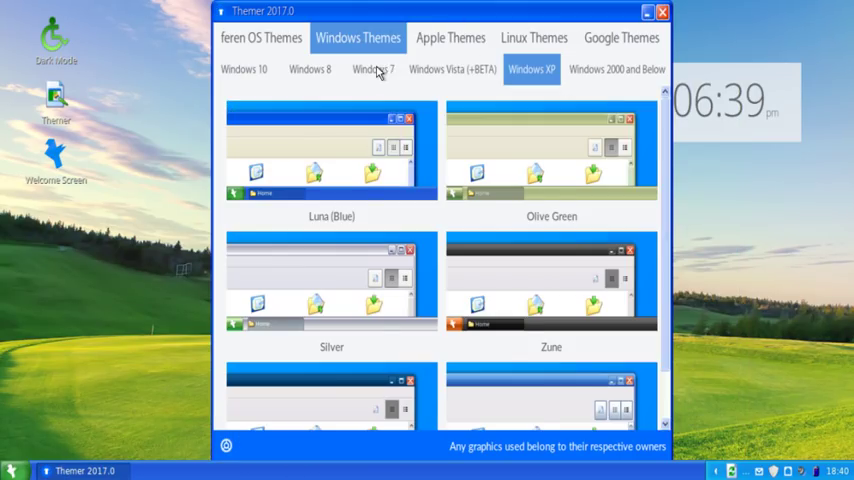
Step: Show the Windows 7 themes (Basic, Aero, Aero Blue, Aero State)
click(372, 68)
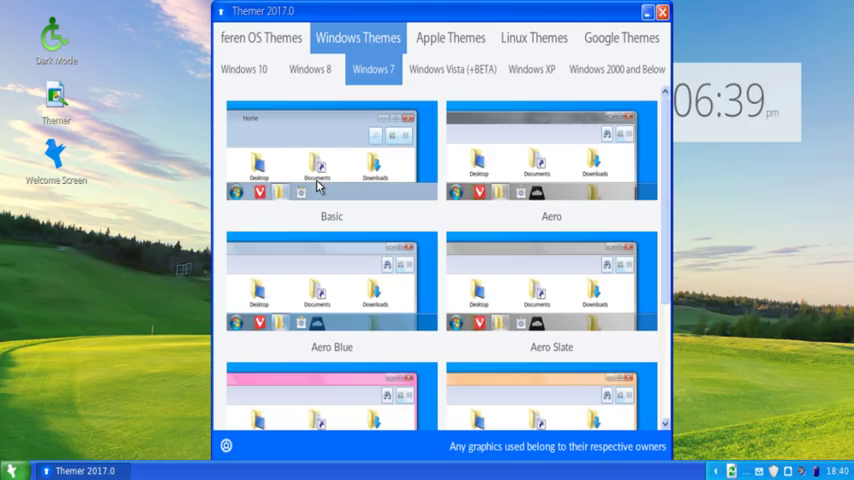
mouse_move(370, 144)
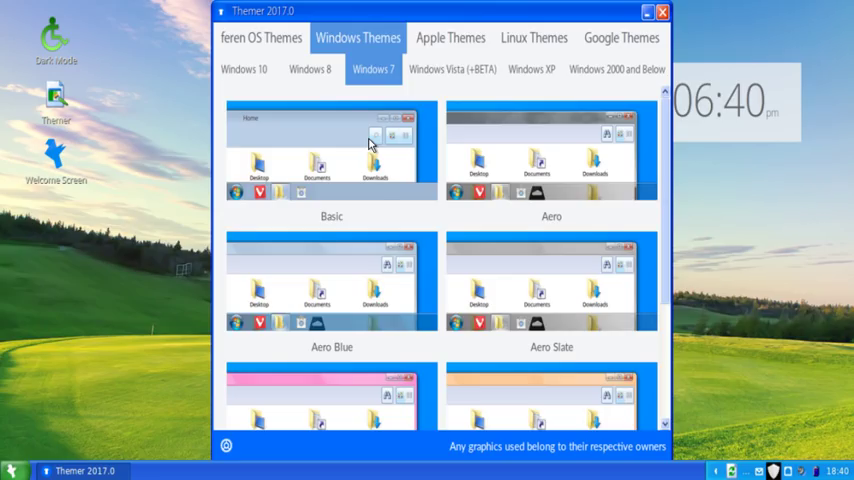
mouse_move(348, 136)
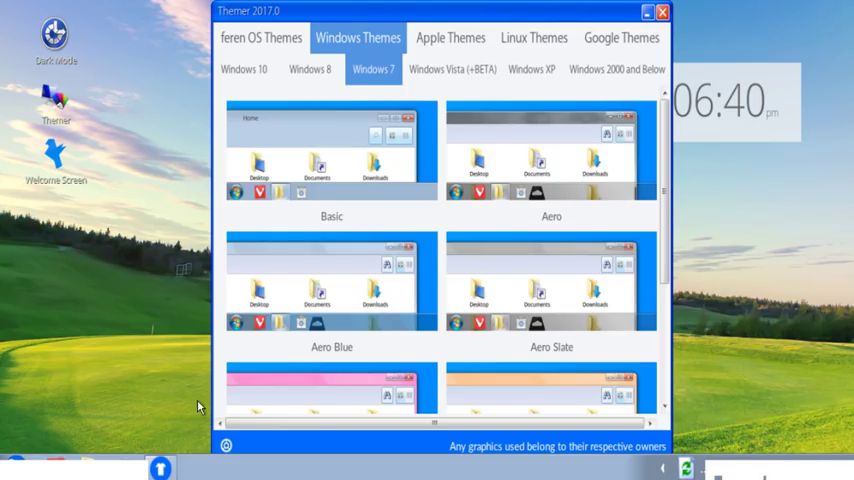
mouse_move(428, 412)
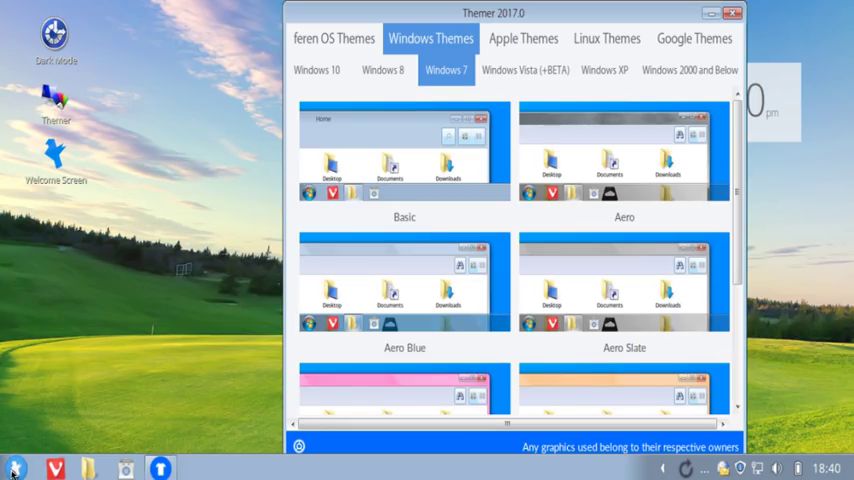
click(14, 468)
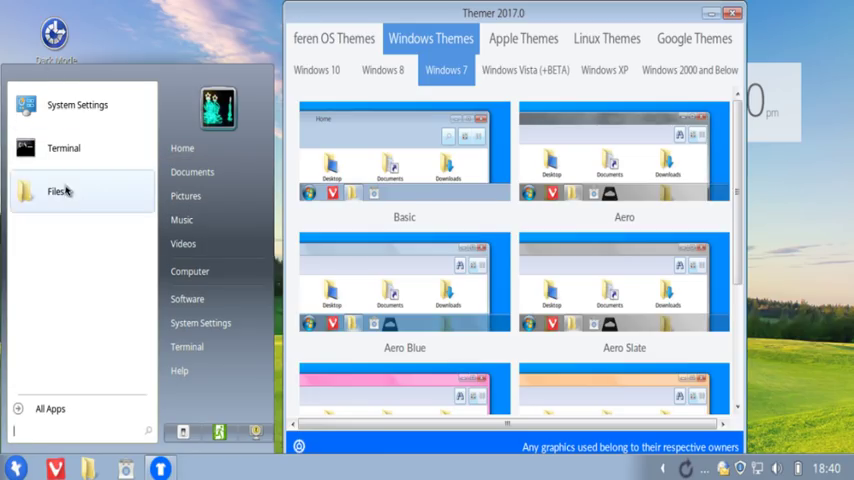
click(50, 408)
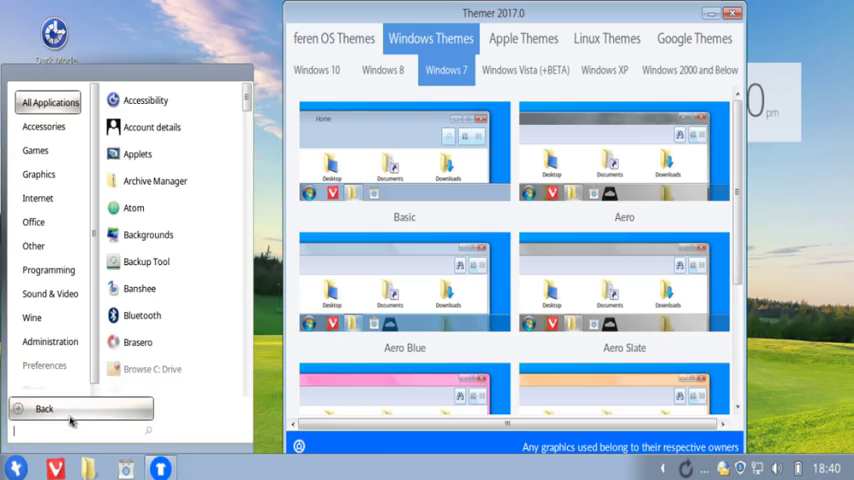
click(44, 364)
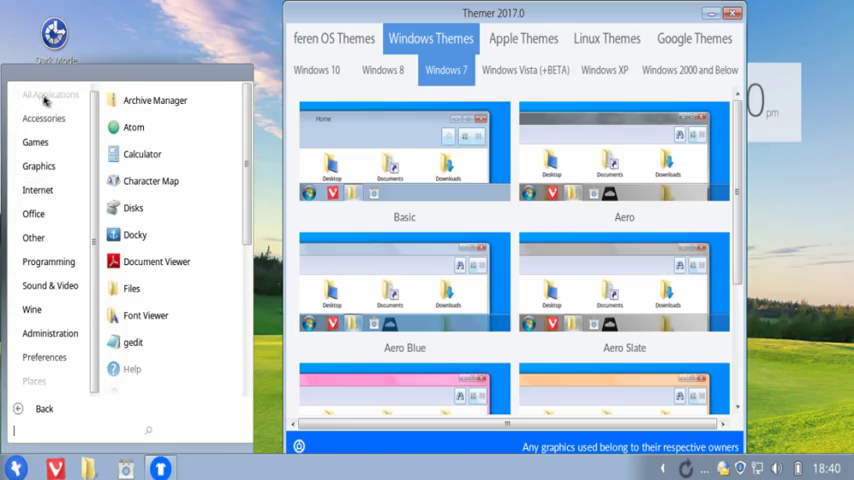
scroll(down, 3)
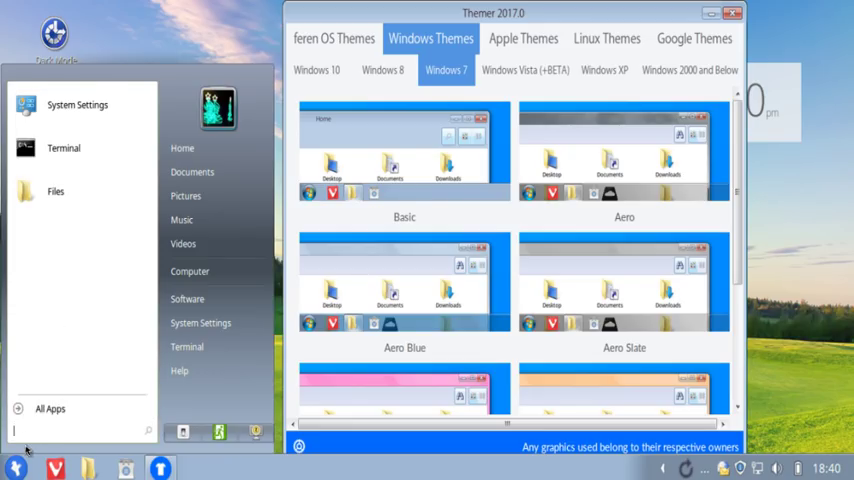
click(16, 468)
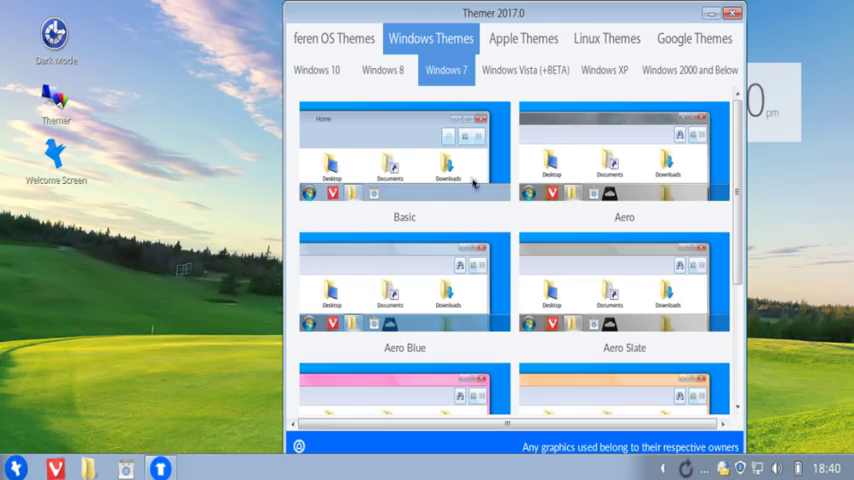
mouse_move(652, 126)
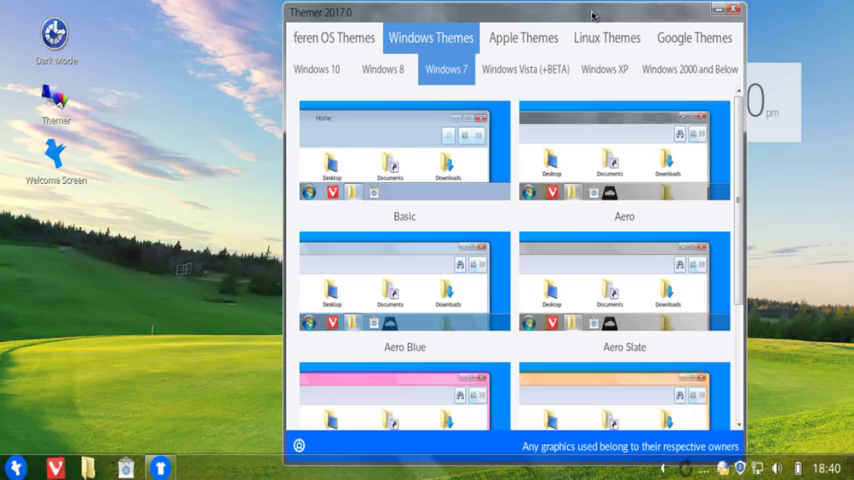
Step: Move the Themer window left and show the Windows 8 themes such as Blue and SilverChalice
drag(592, 12, 548, 10)
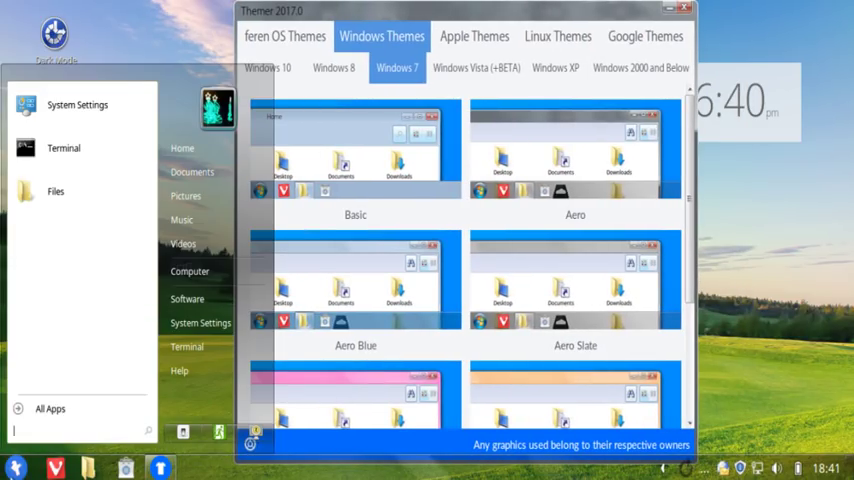
click(50, 408)
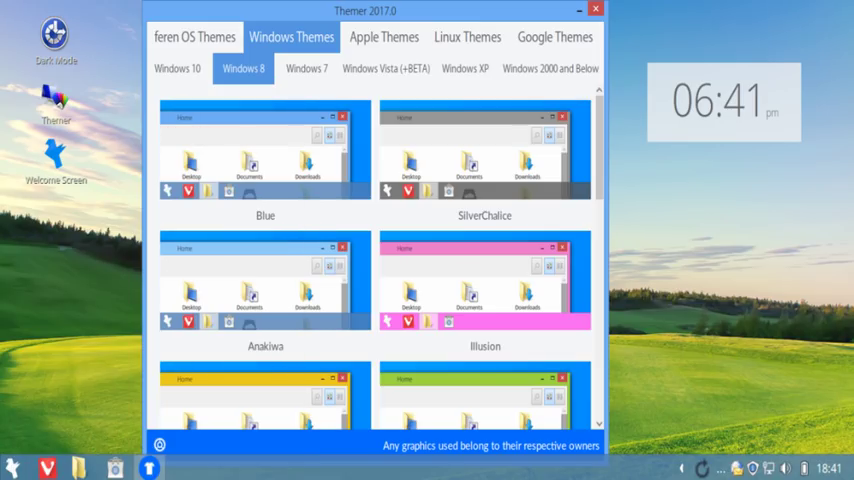
Step: Browse the Windows Vista beta themes, then switch to the Windows 10 Light and Dark themes
click(386, 68)
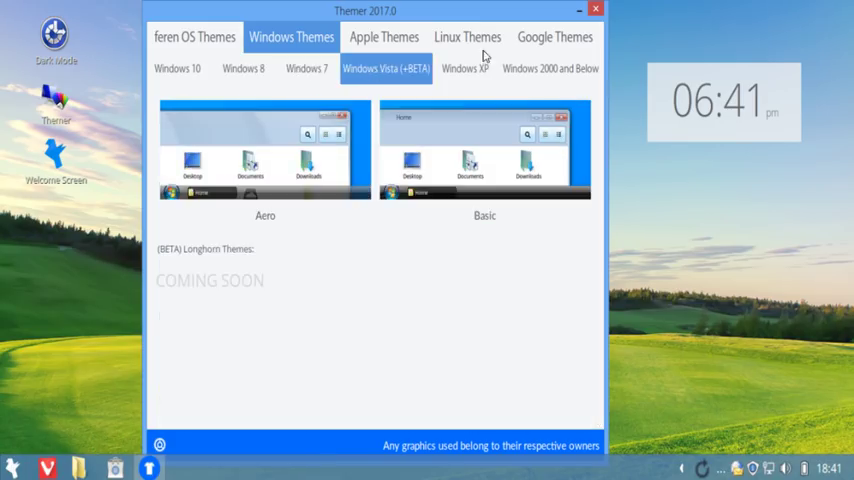
click(176, 68)
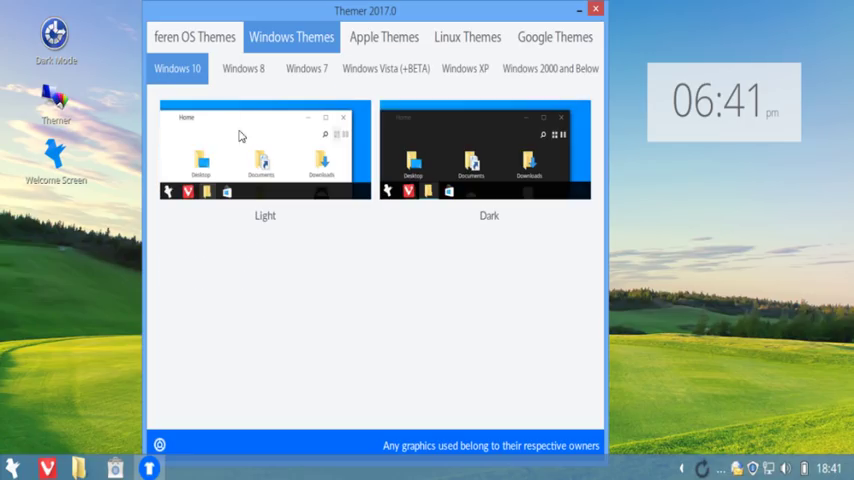
mouse_move(300, 176)
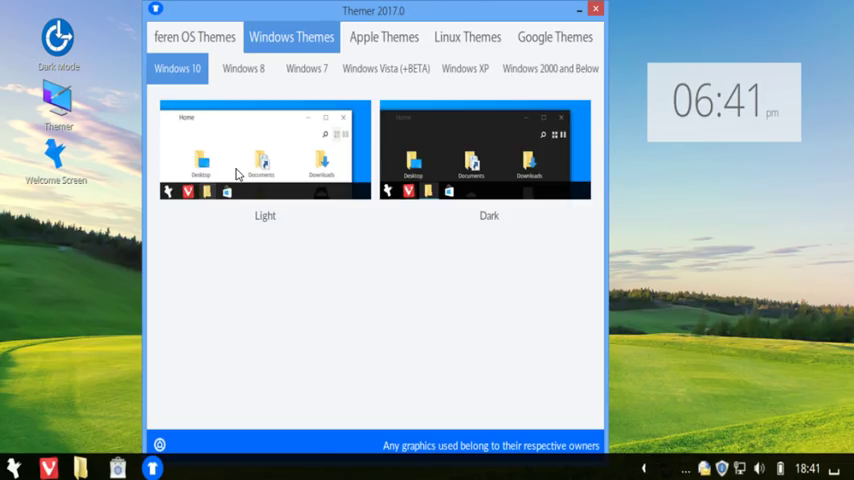
mouse_move(358, 12)
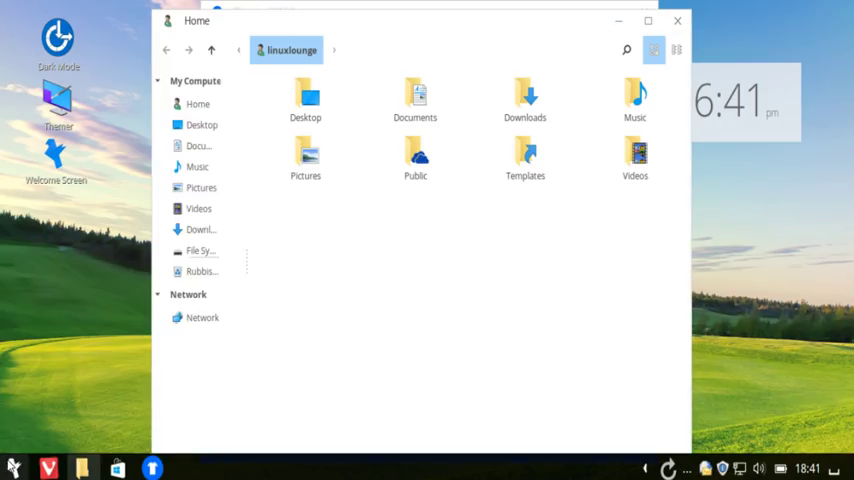
Step: Close the Files Home window, leaving Themer's Windows 10 themes in view
click(14, 468)
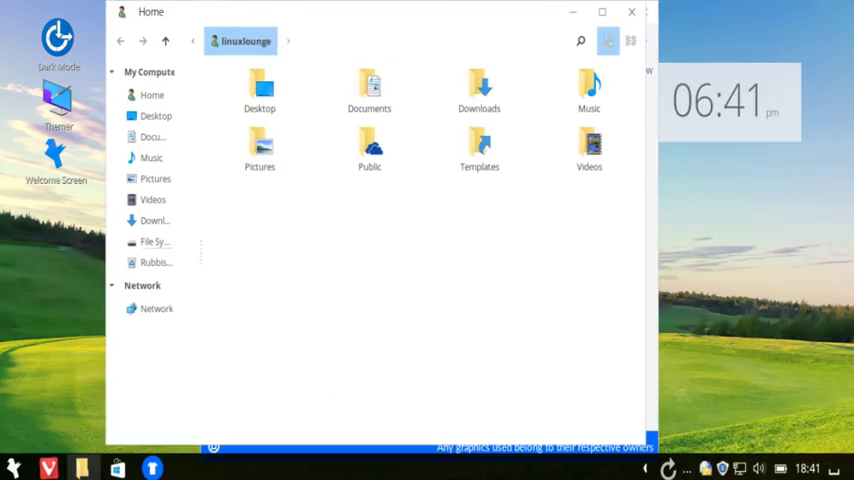
click(602, 12)
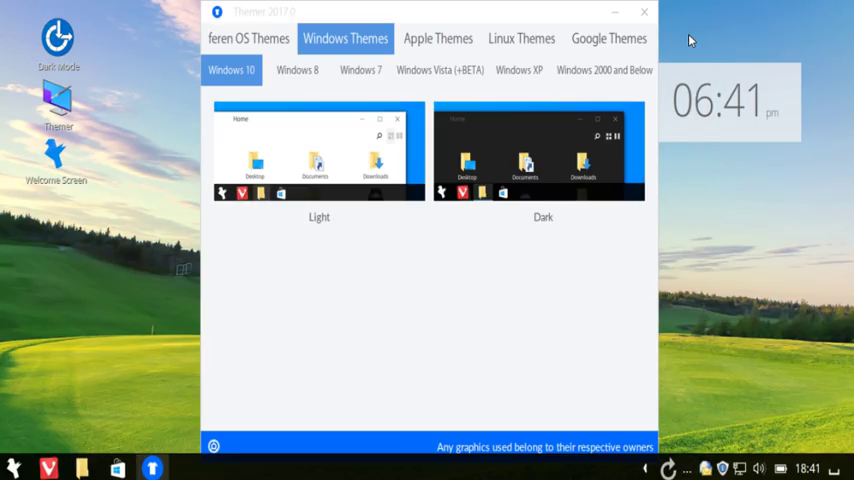
Step: Apply the feren Tablet Mode variant from the feren OS themes and show the all-applications menu
click(248, 38)
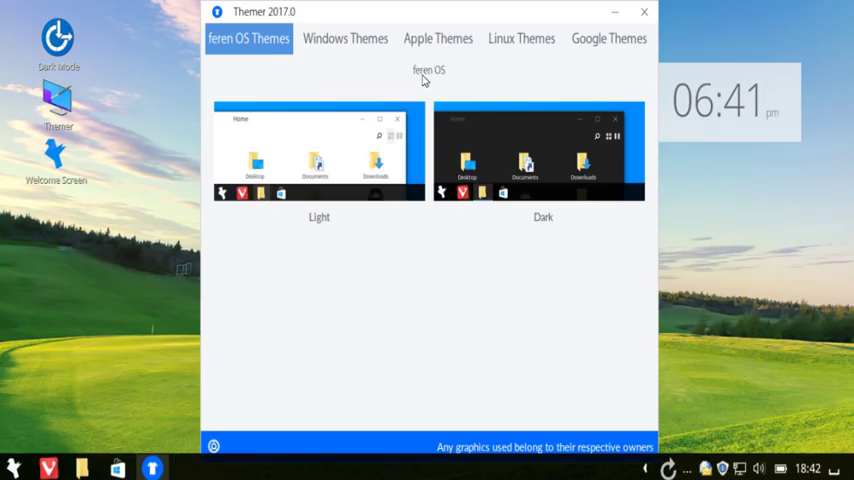
click(428, 68)
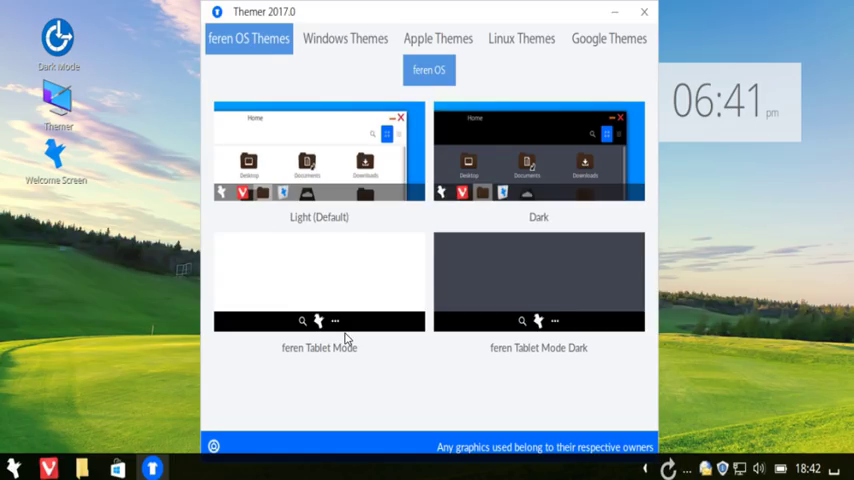
mouse_move(532, 356)
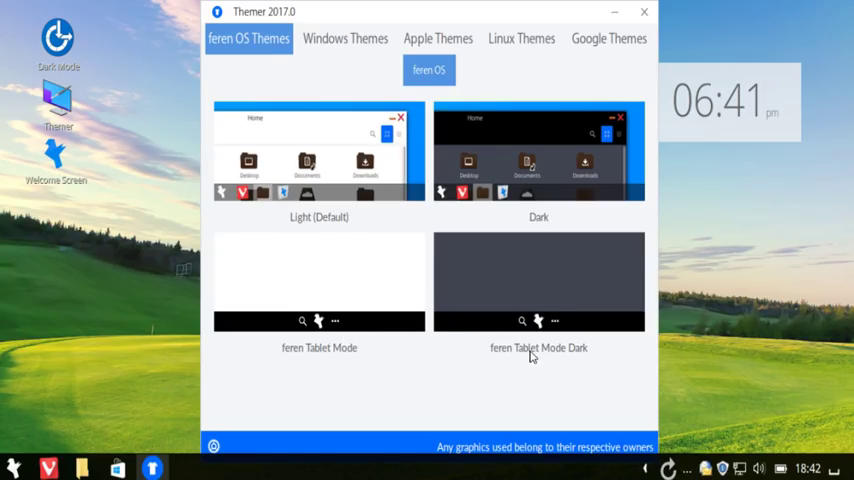
mouse_move(390, 328)
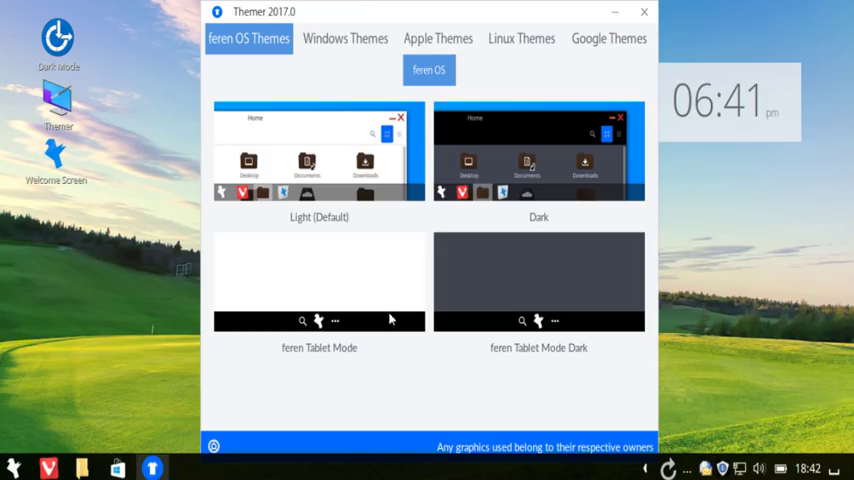
mouse_move(360, 308)
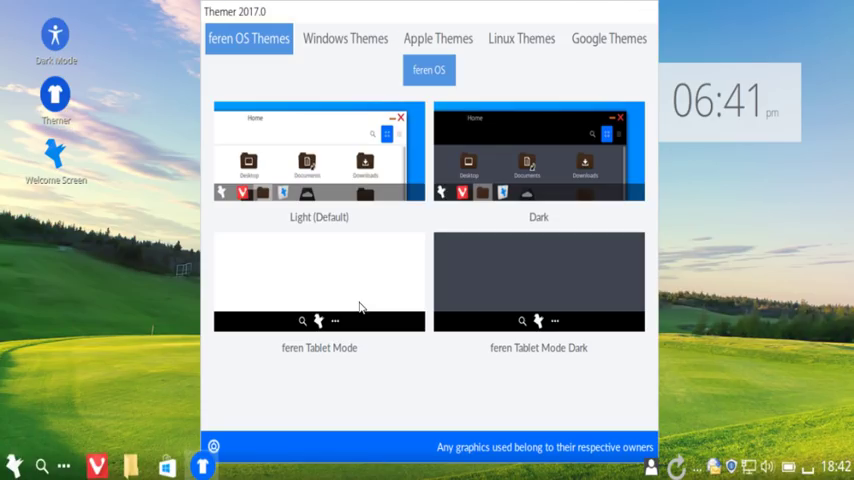
mouse_move(736, 232)
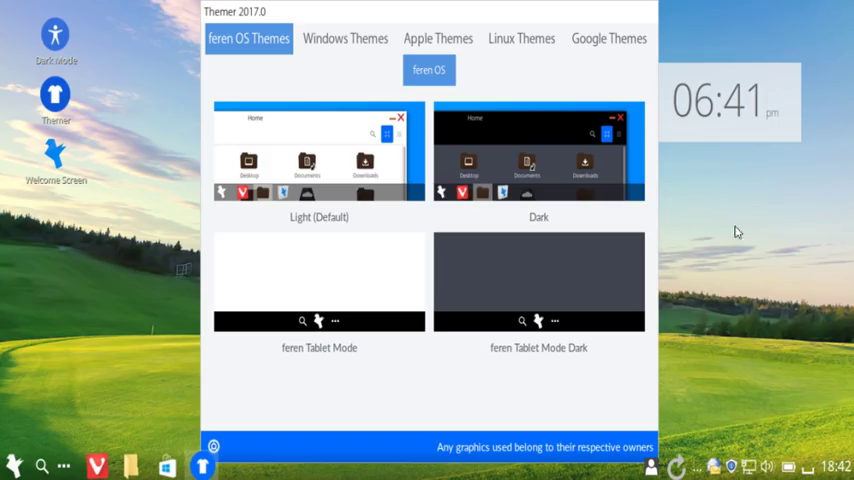
mouse_move(58, 348)
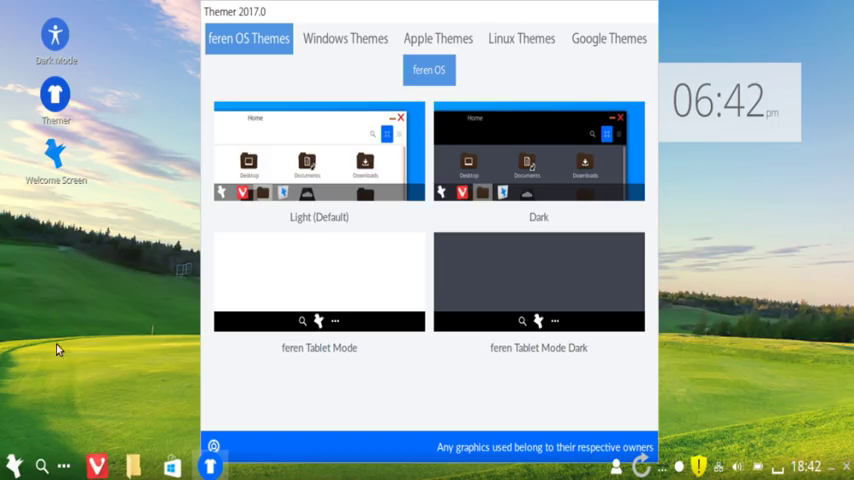
click(14, 466)
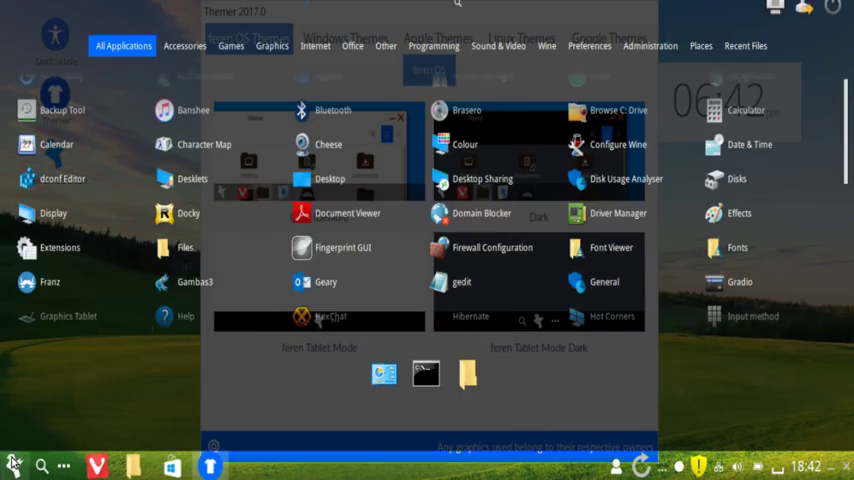
Step: Apply the Apple macOS Sierra / Newer look with top bar and dock, then close Themer
click(436, 38)
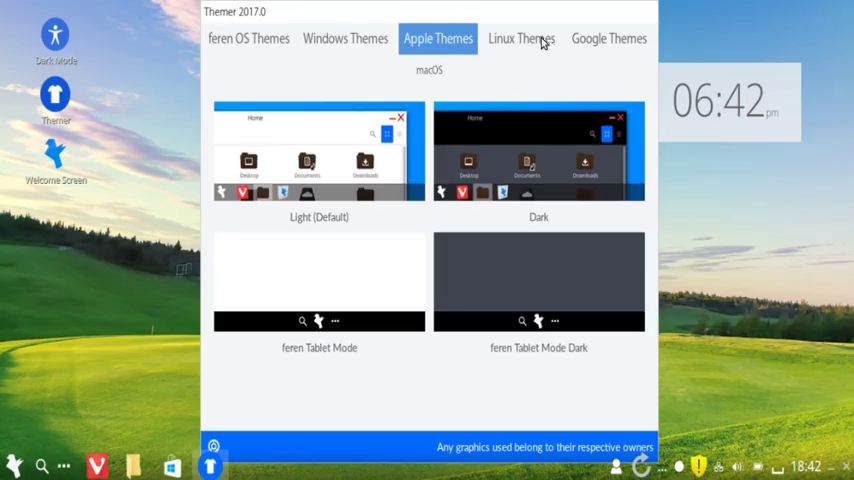
mouse_move(430, 52)
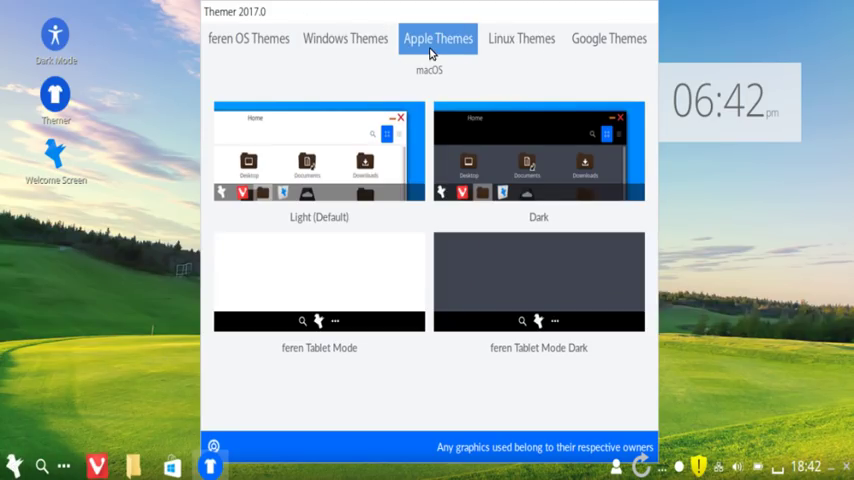
click(428, 68)
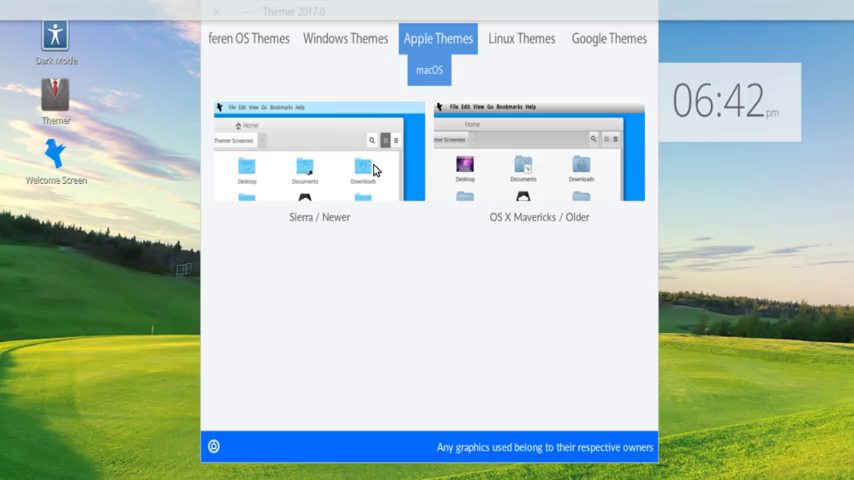
mouse_move(418, 64)
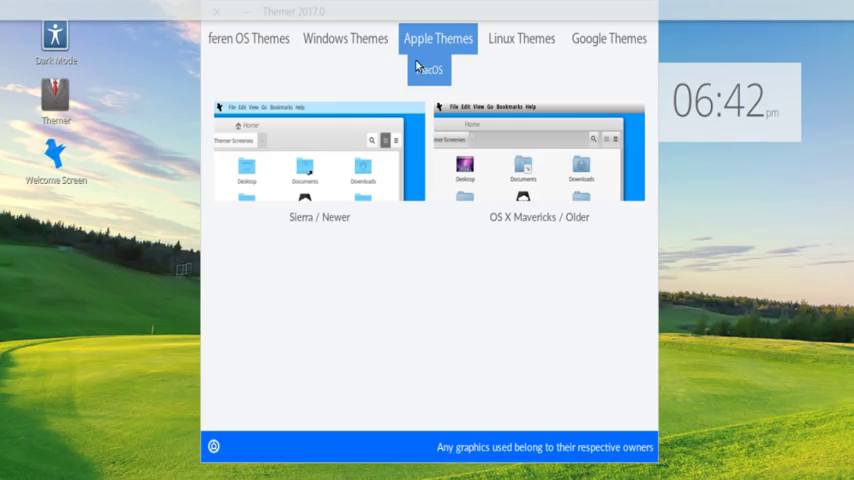
mouse_move(238, 84)
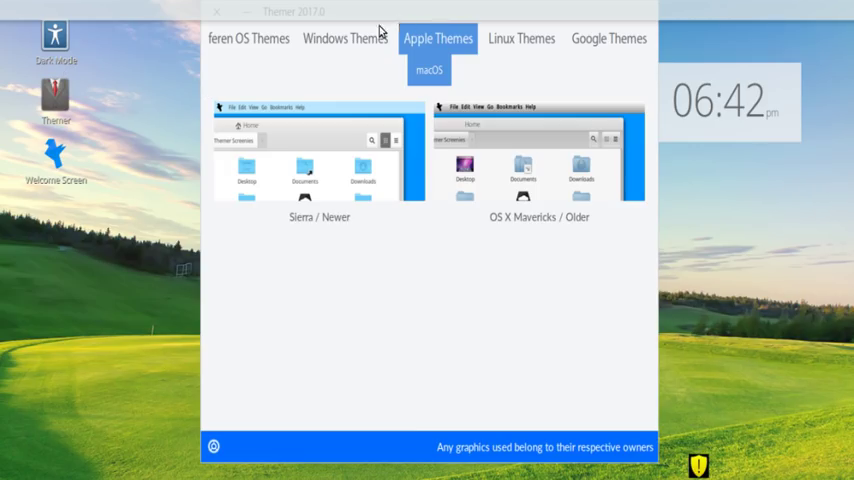
mouse_move(368, 276)
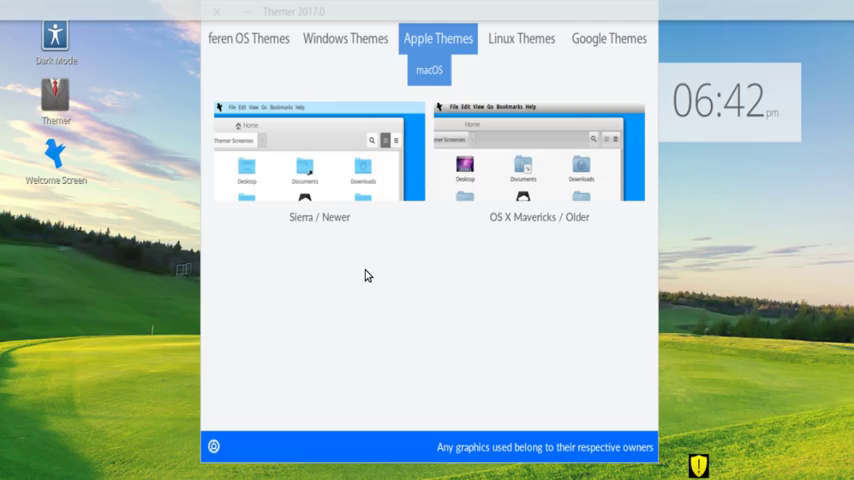
mouse_move(100, 204)
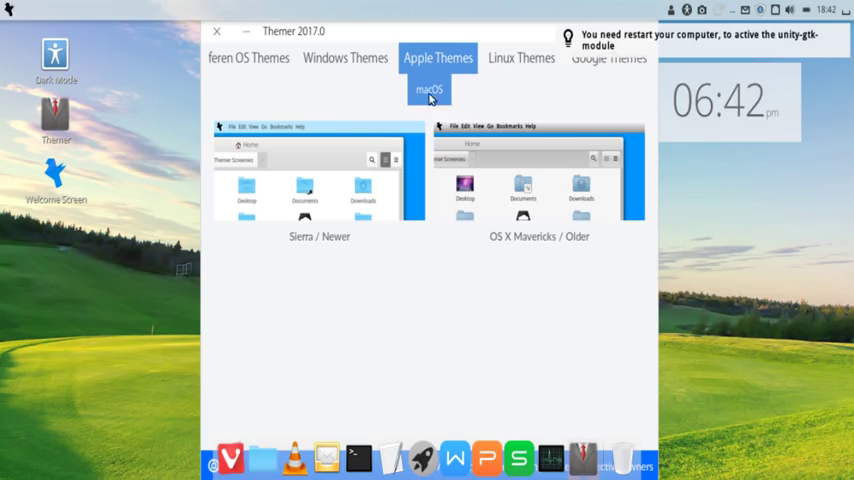
mouse_move(572, 132)
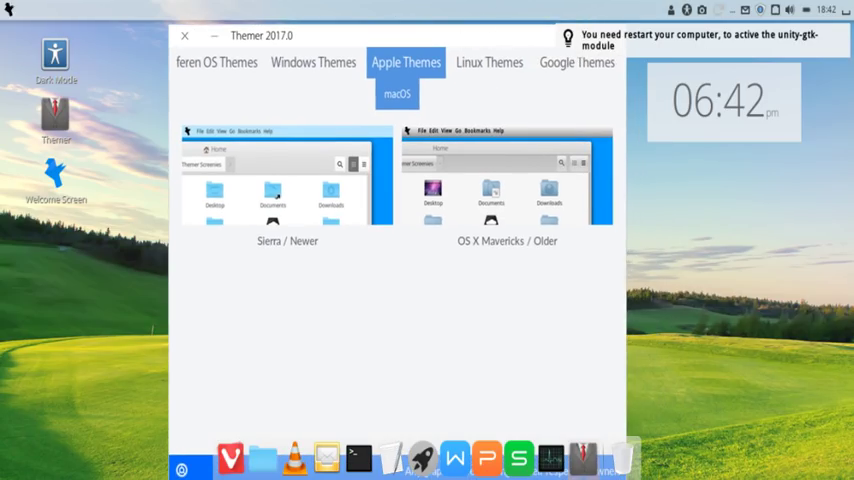
mouse_move(256, 464)
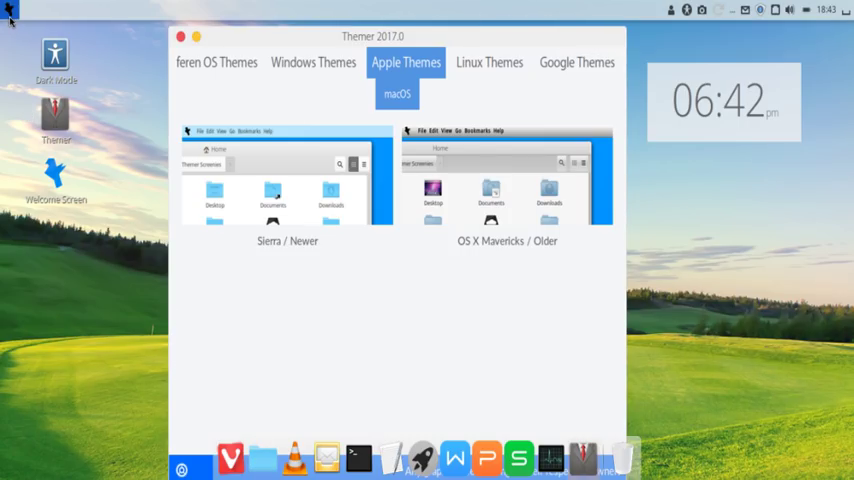
click(10, 12)
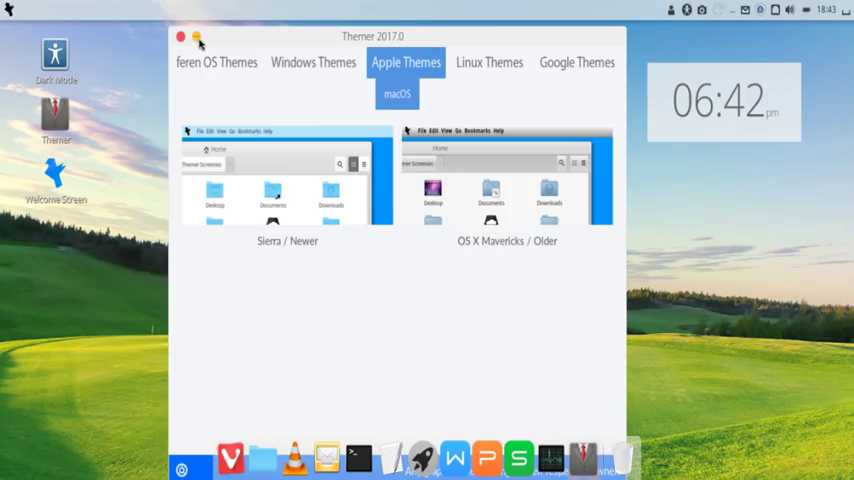
click(198, 38)
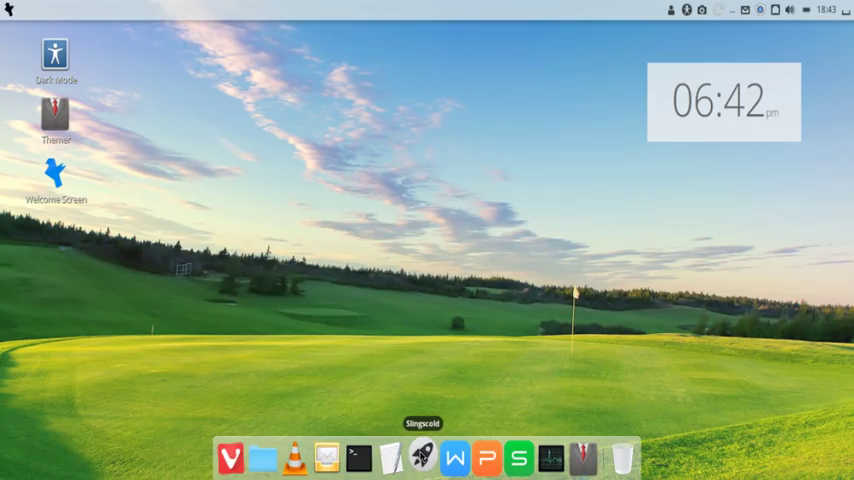
click(420, 458)
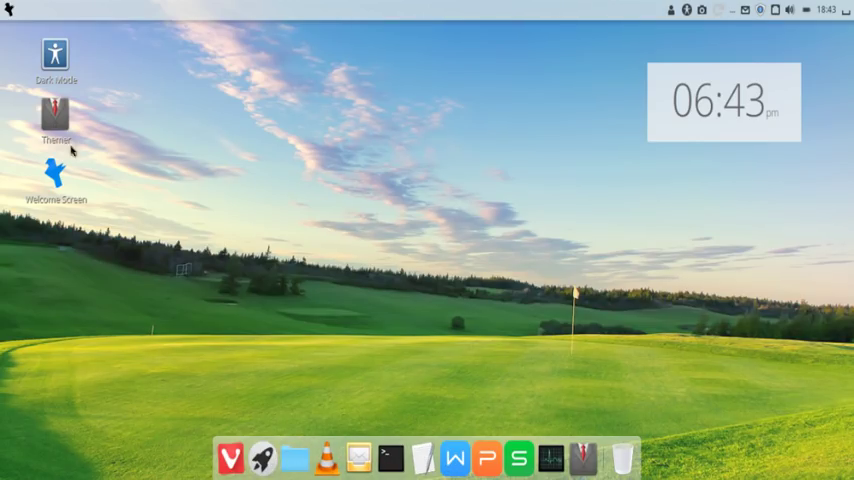
mouse_move(296, 380)
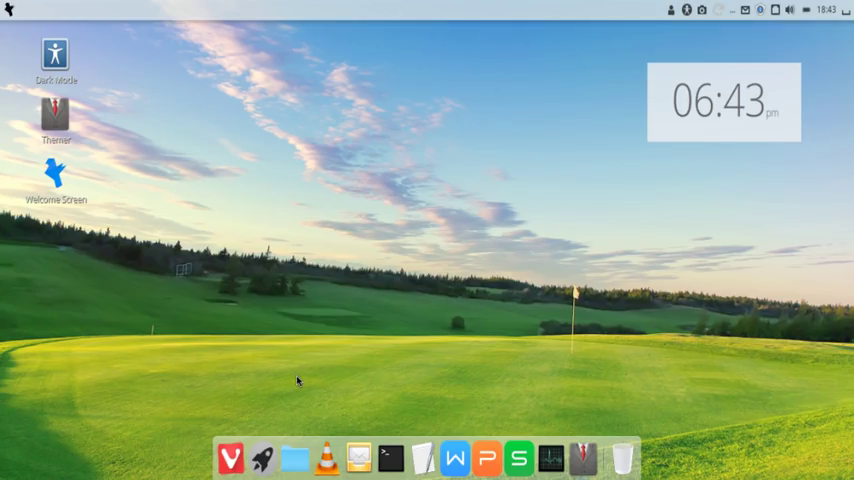
mouse_move(294, 460)
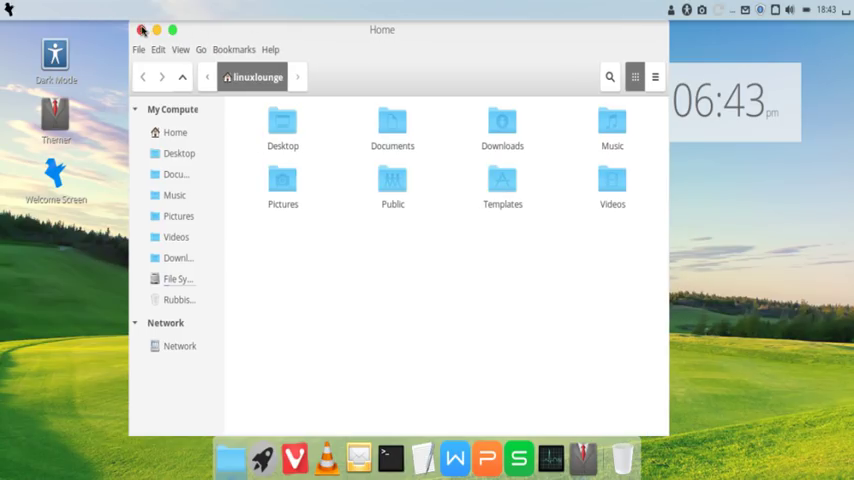
click(144, 28)
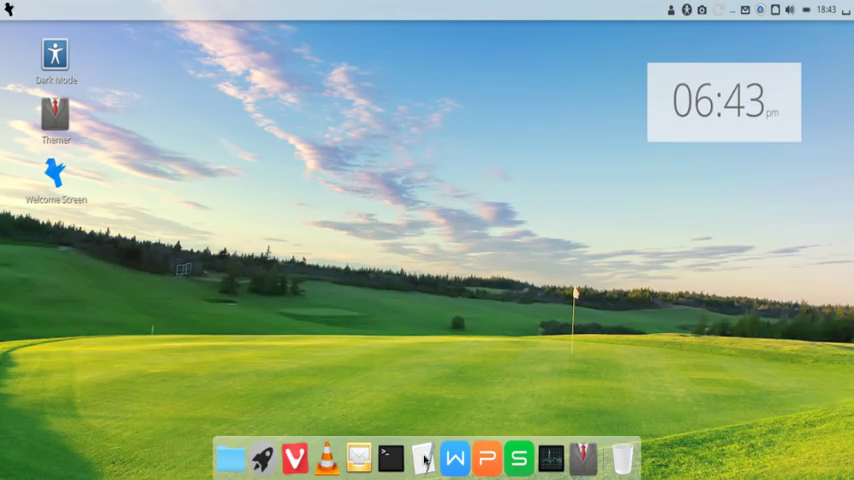
Step: Reopen Themer and apply a Linux Mint theme, giving the desktop a Mint-style bottom panel
click(56, 112)
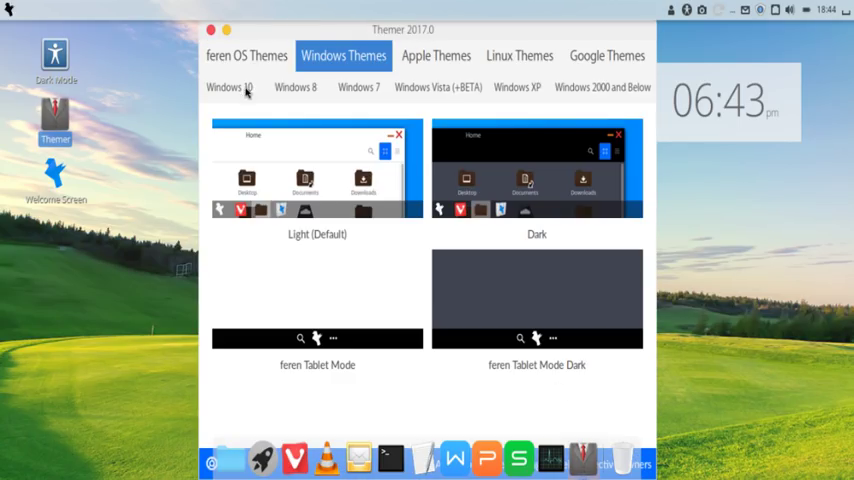
click(436, 56)
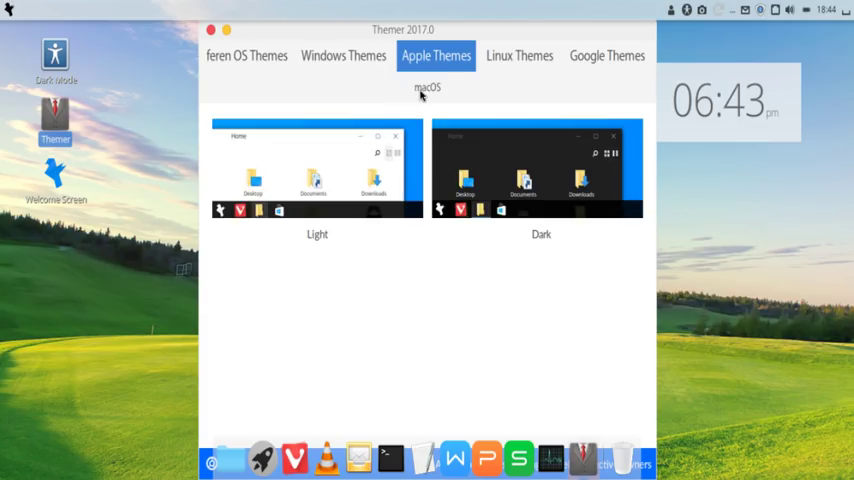
click(520, 56)
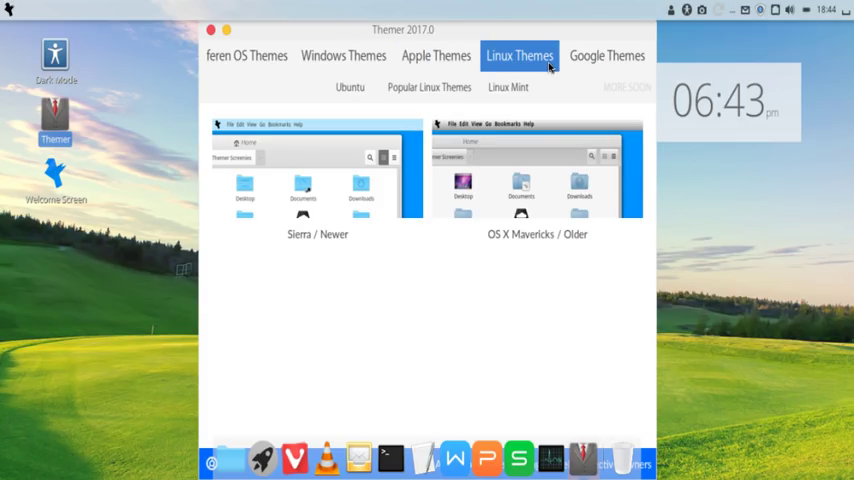
click(508, 88)
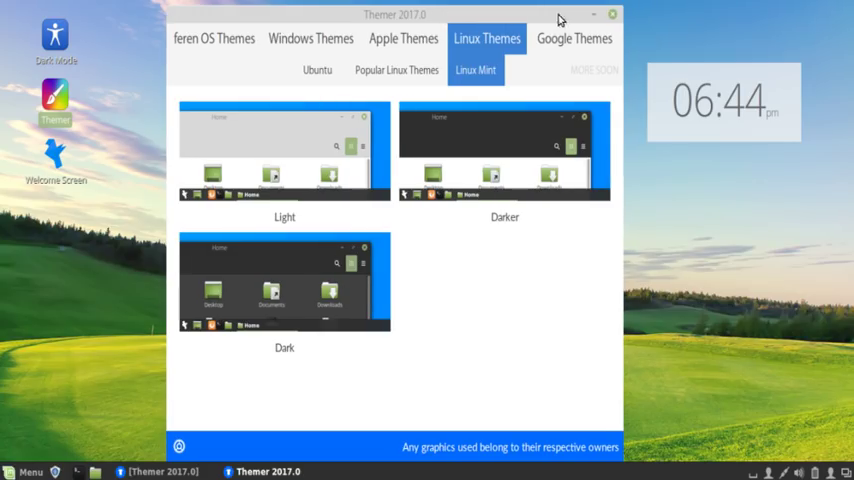
Step: Close Themer and browse the application menu's Accessories and all-applications lists
click(612, 14)
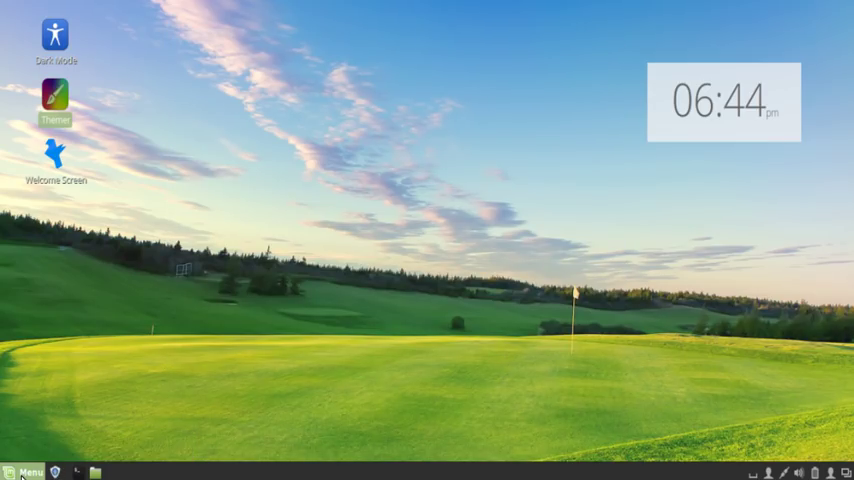
click(24, 472)
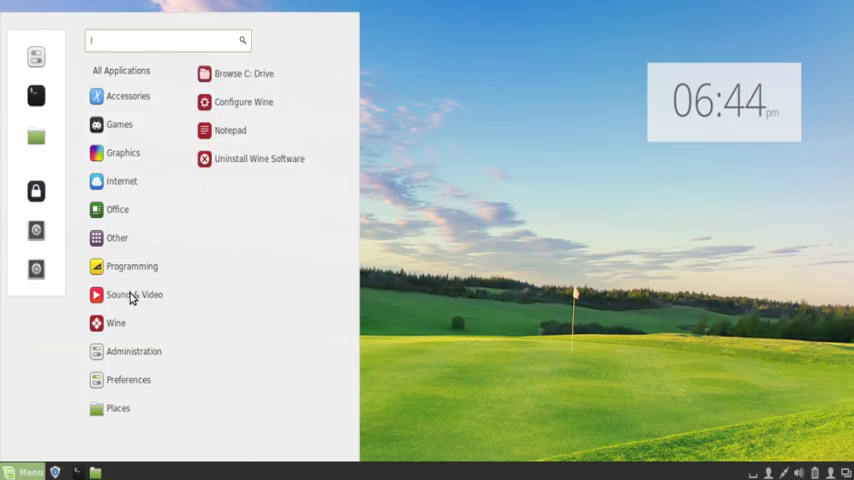
click(128, 96)
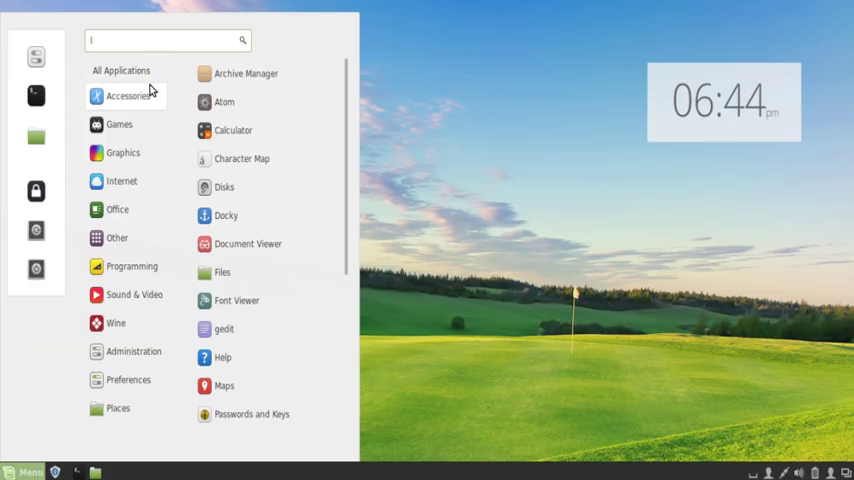
click(120, 72)
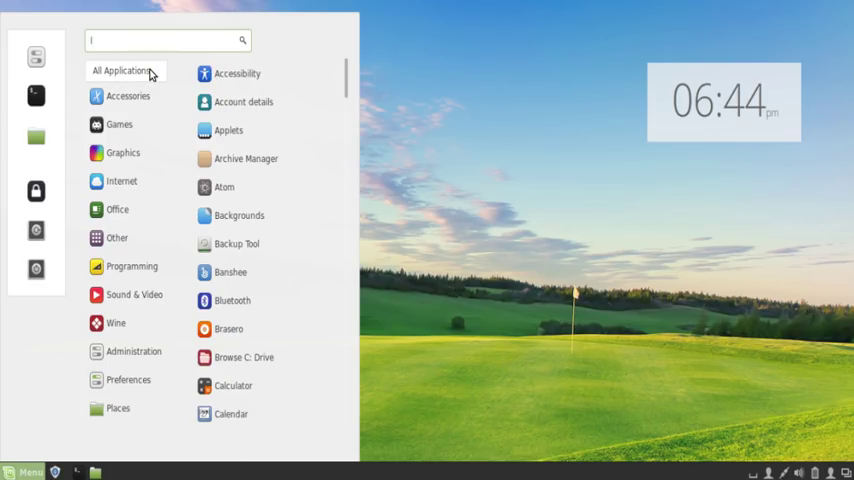
click(124, 70)
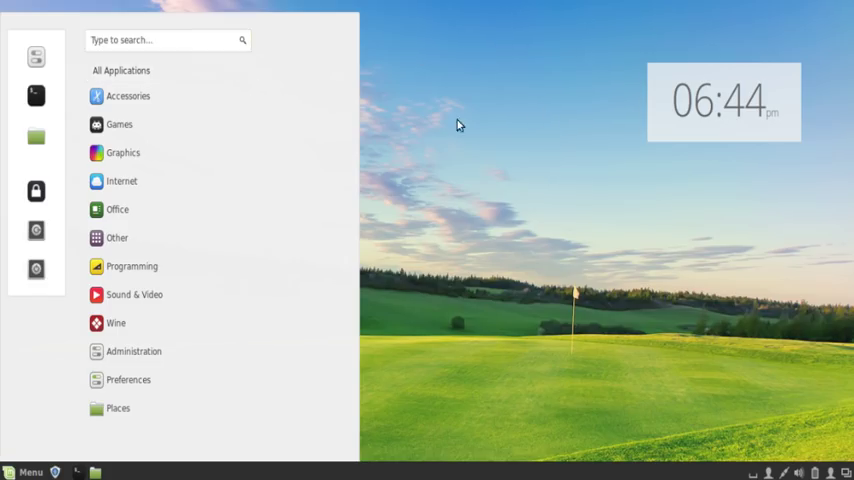
click(460, 124)
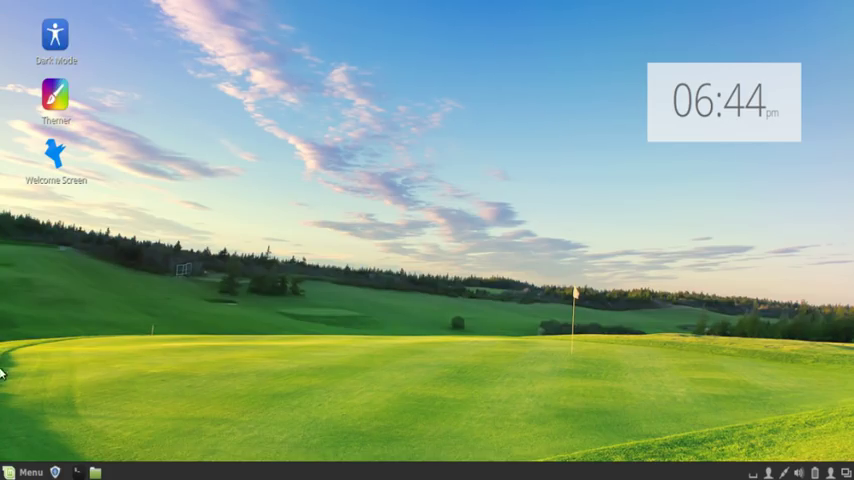
Step: Reopen the menu on Accessories and scroll to gedit, Maps and Screenshot
click(24, 472)
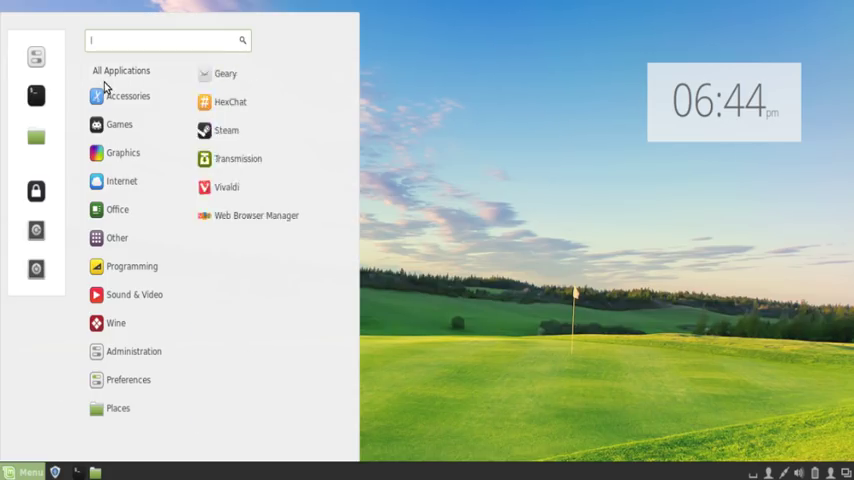
click(128, 96)
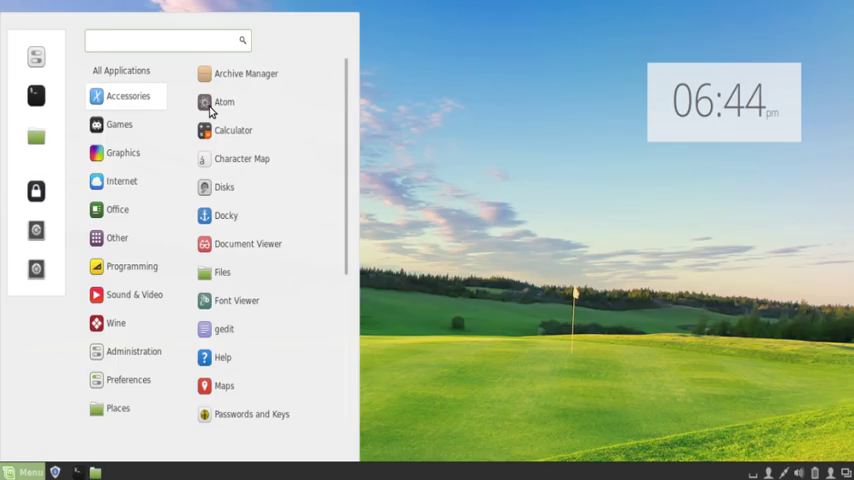
scroll(down, 3)
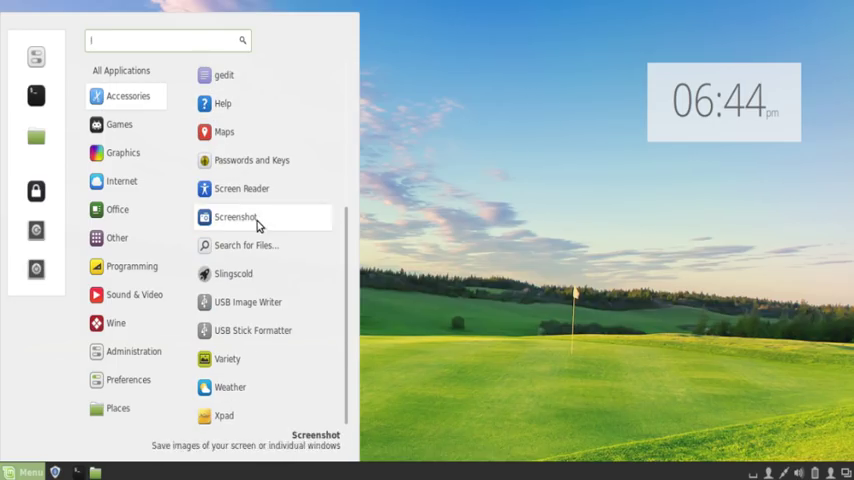
mouse_move(228, 358)
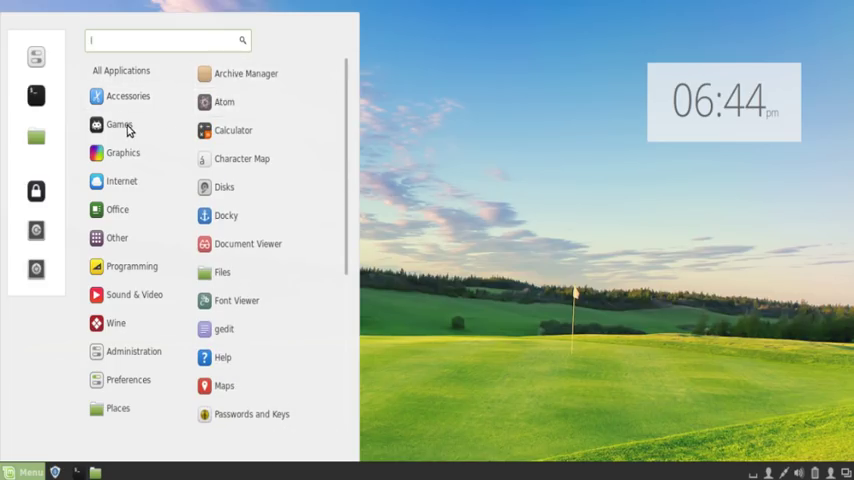
Step: Show the Games category listing PlayOnLinux and Steam
click(118, 124)
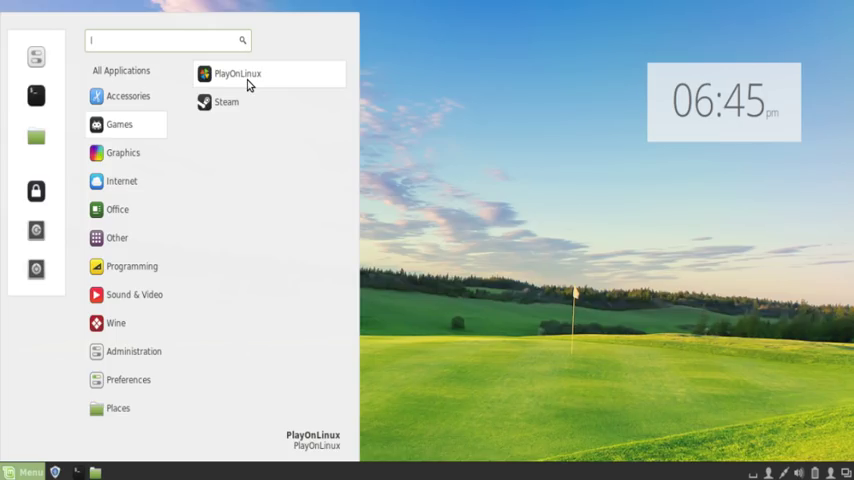
mouse_move(248, 100)
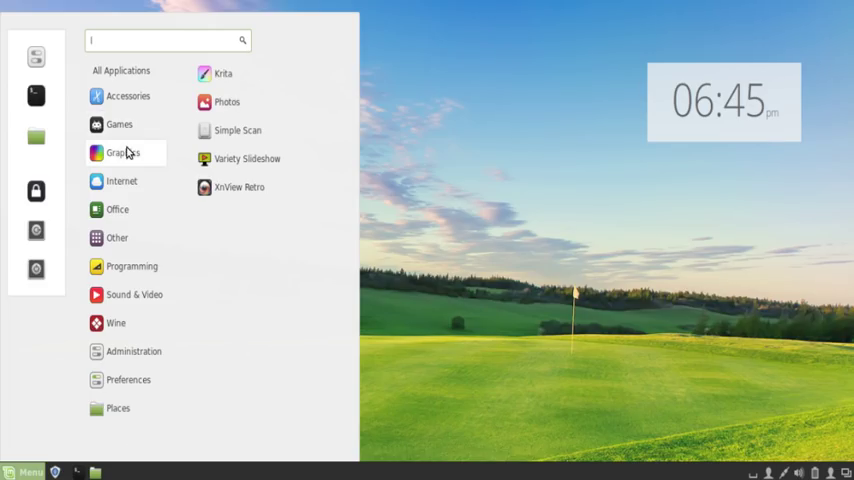
mouse_move(224, 72)
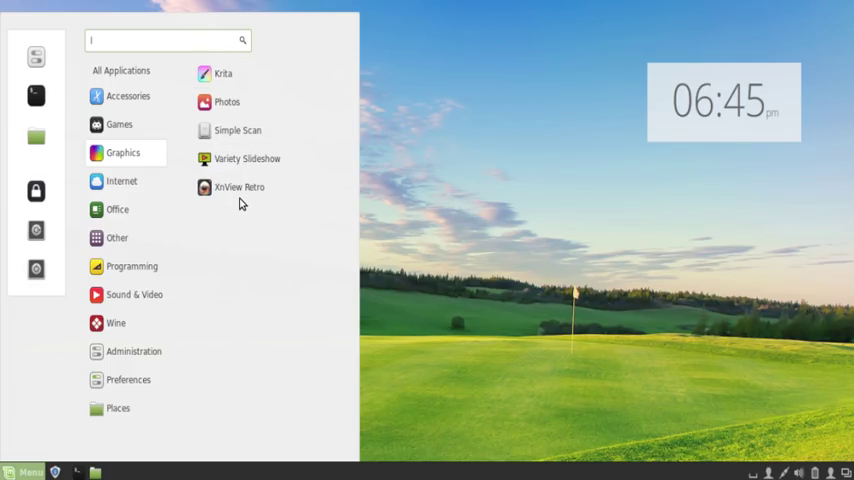
mouse_move(248, 158)
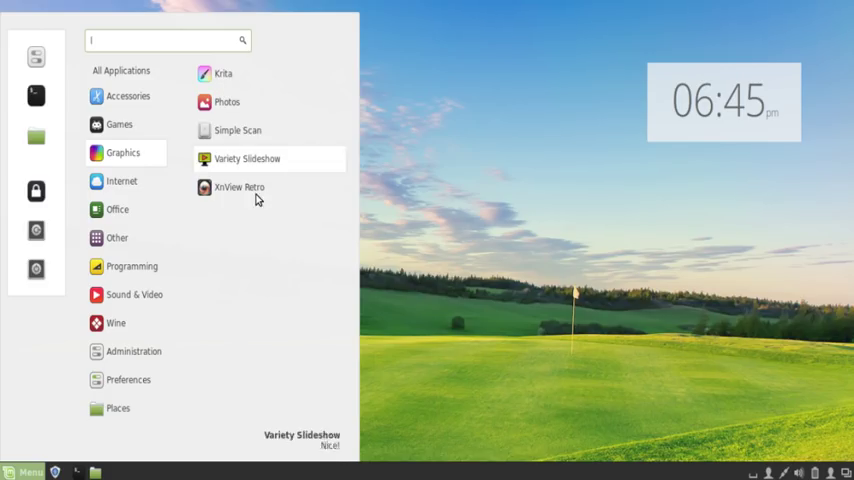
Step: Browse the Internet apps (Geary, HexChat, Transmission, Vivaldi) and launch Web Browser Manager
click(120, 180)
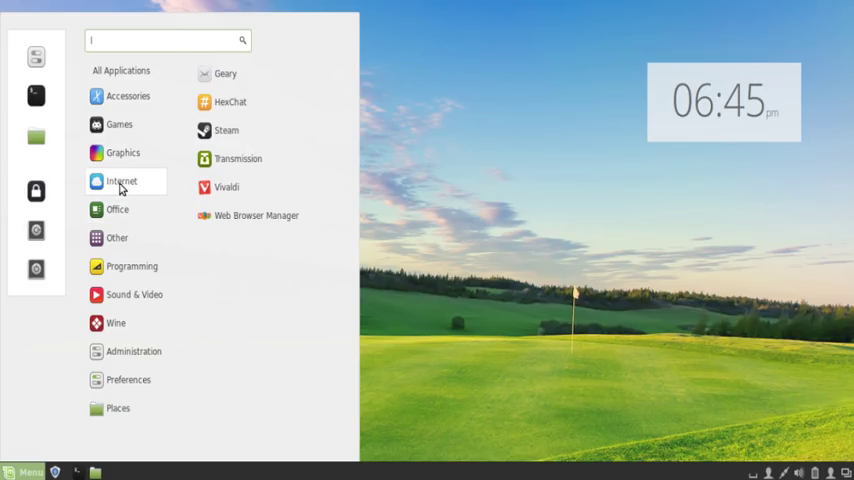
mouse_move(256, 78)
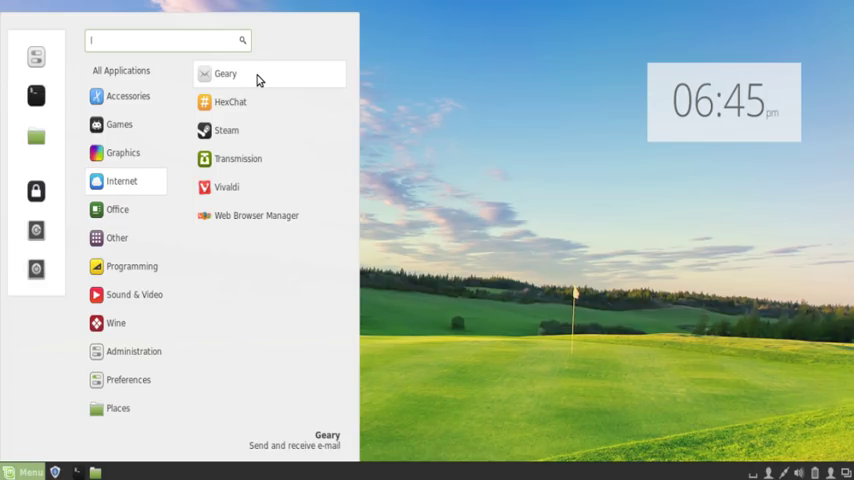
mouse_move(258, 100)
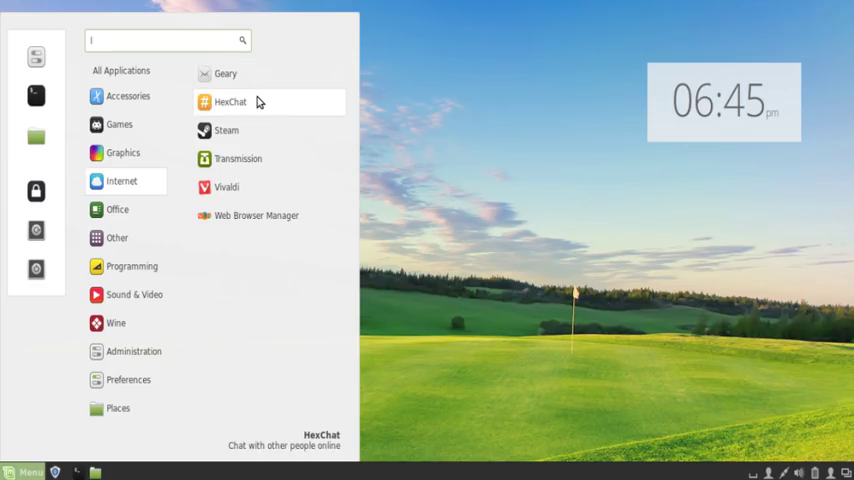
mouse_move(250, 130)
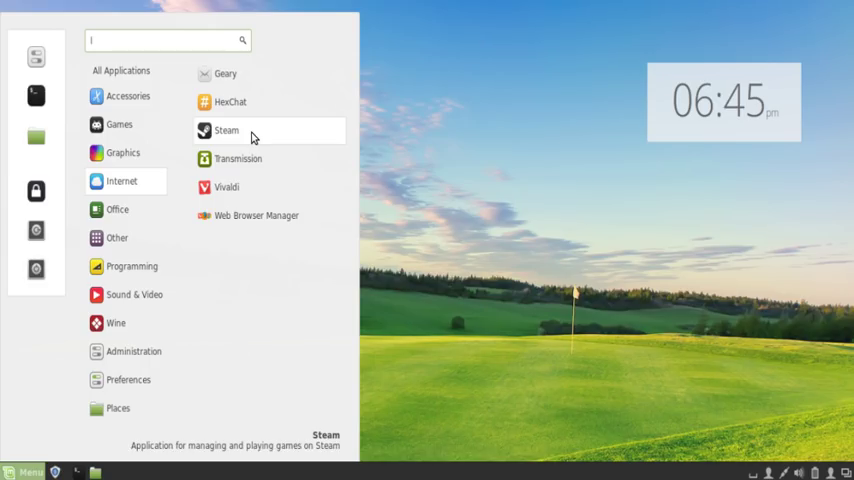
mouse_move(238, 158)
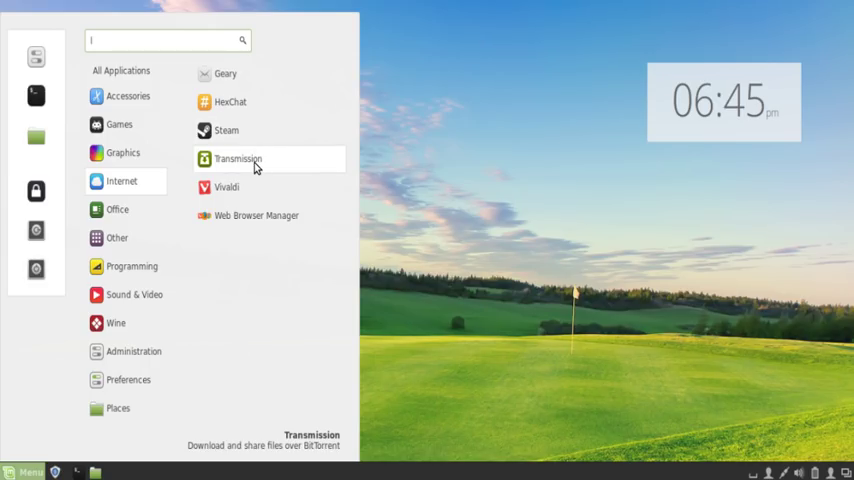
mouse_move(254, 192)
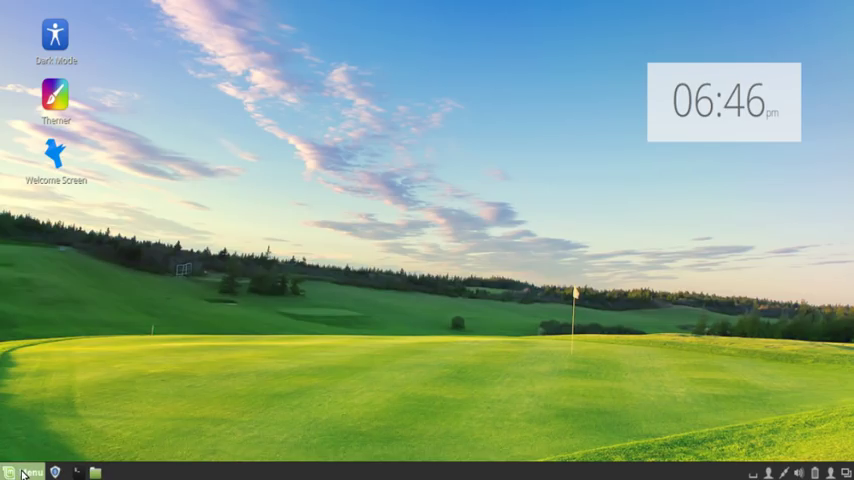
click(28, 472)
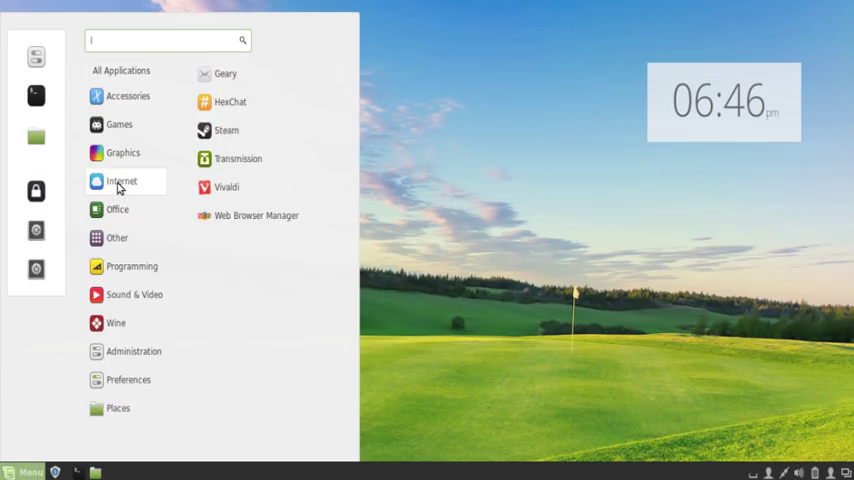
mouse_move(226, 188)
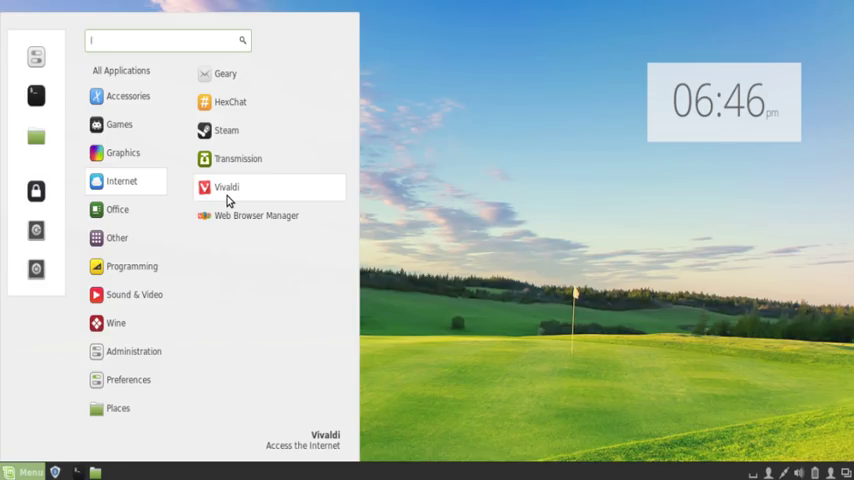
mouse_move(256, 216)
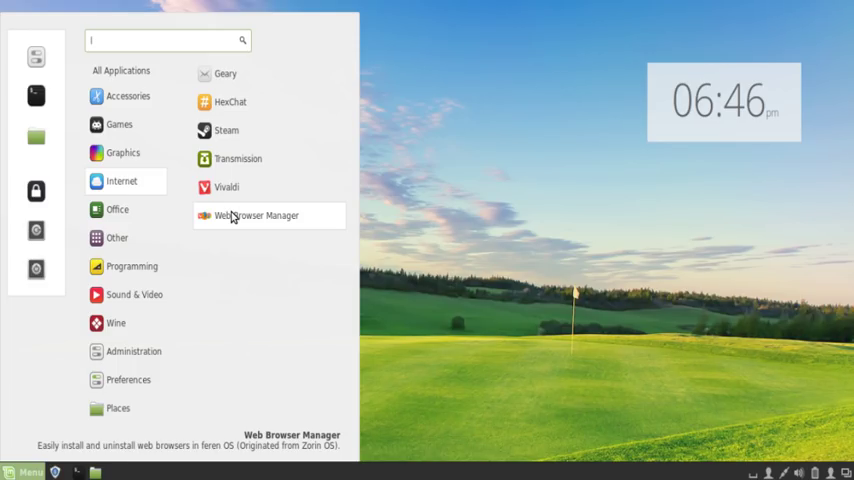
click(256, 216)
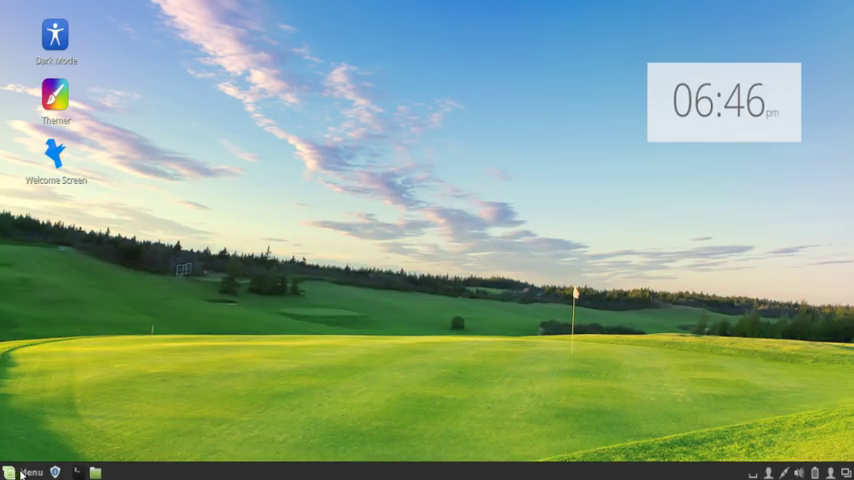
Step: Browse the Internet, Office and Programming categories, listing LibreOffice, WPS Writer, Atom and Gambas3
click(24, 472)
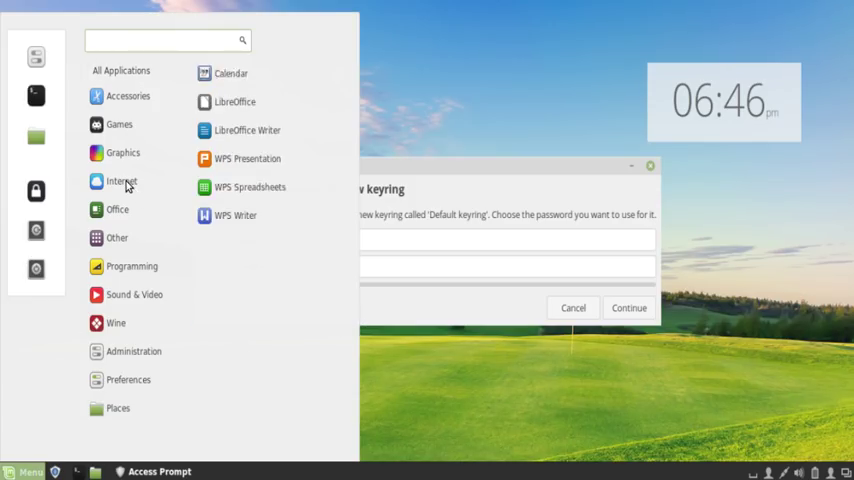
click(120, 180)
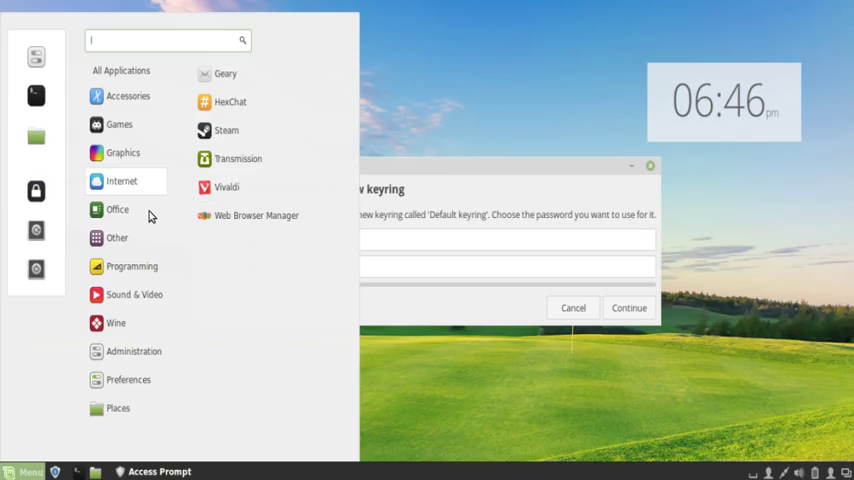
click(118, 208)
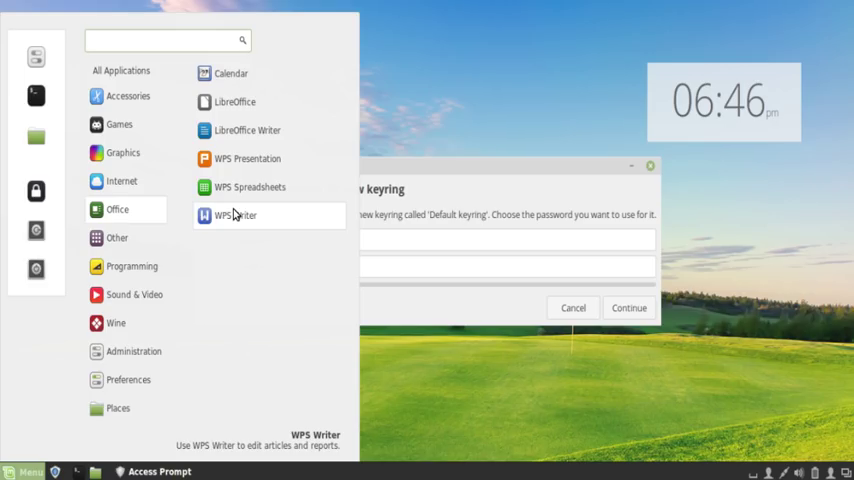
click(150, 40)
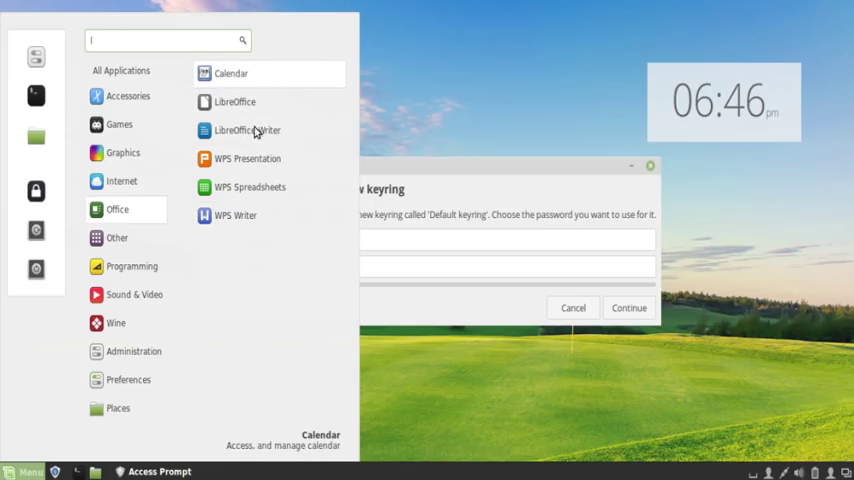
mouse_move(234, 216)
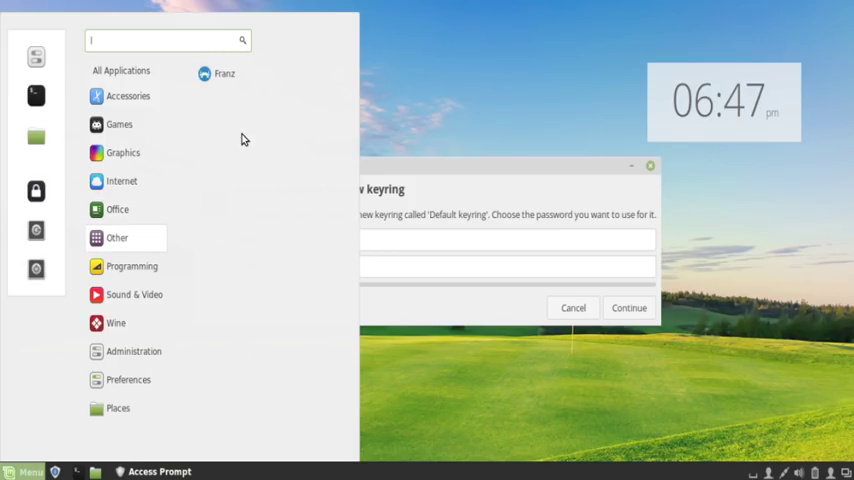
click(118, 208)
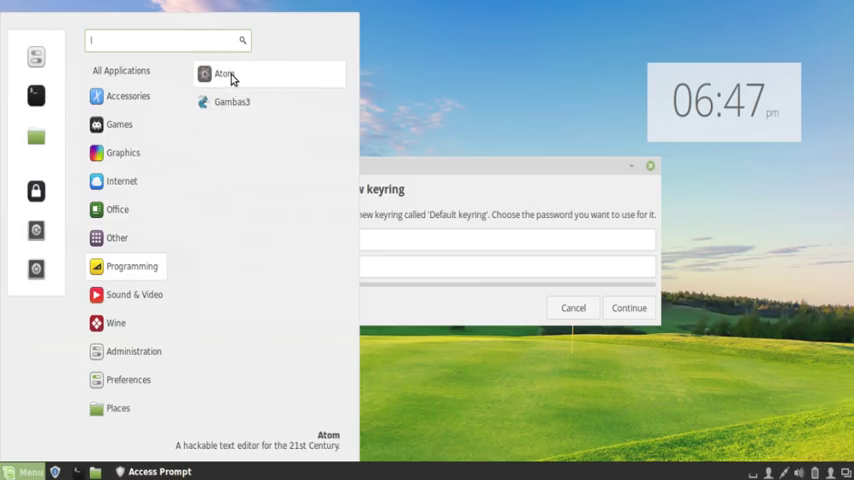
mouse_move(240, 100)
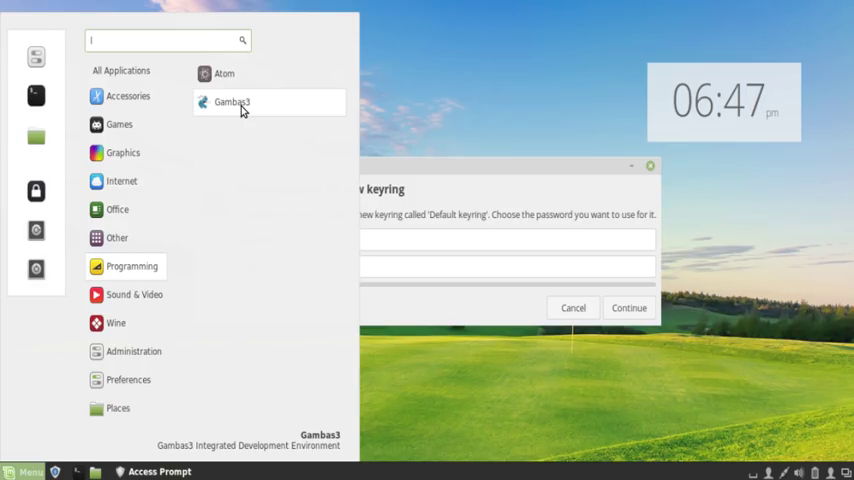
mouse_move(258, 112)
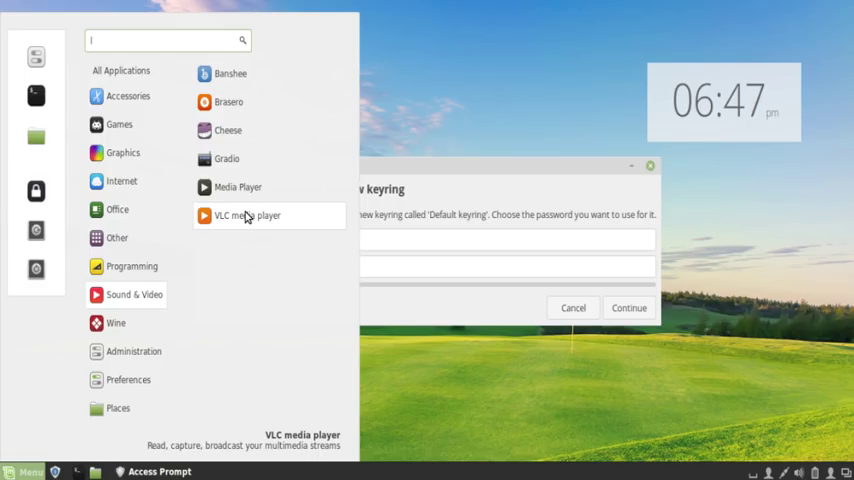
mouse_move(230, 160)
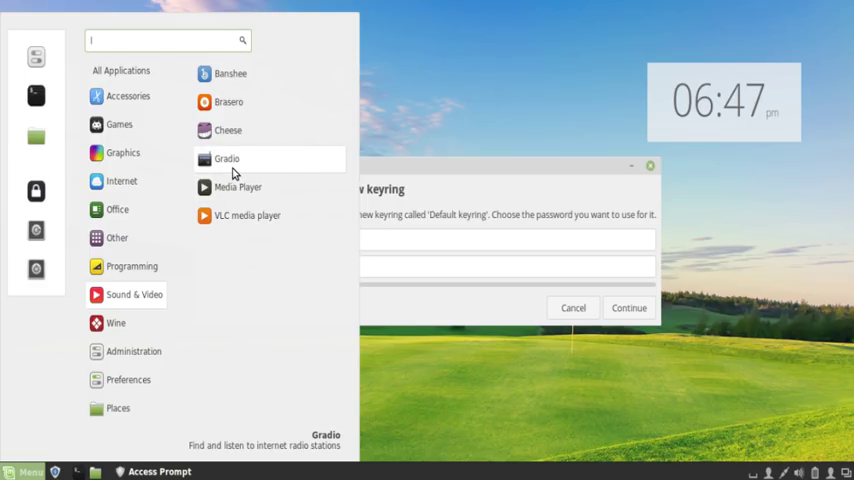
mouse_move(268, 102)
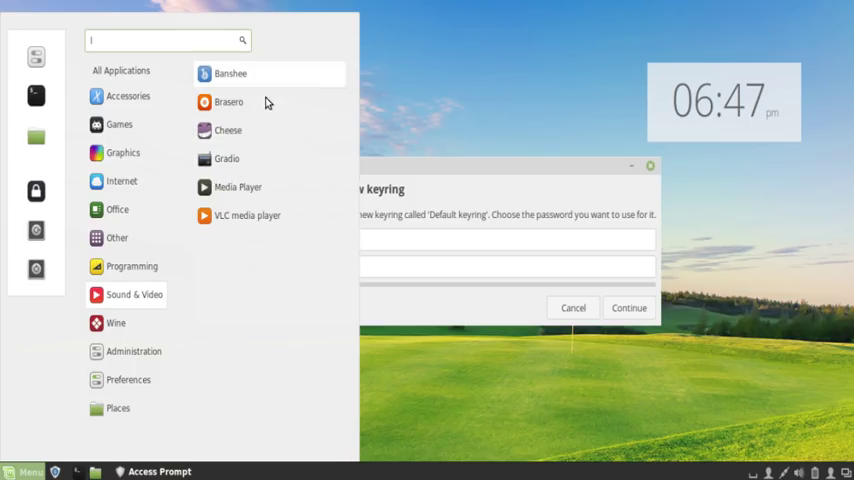
mouse_move(252, 80)
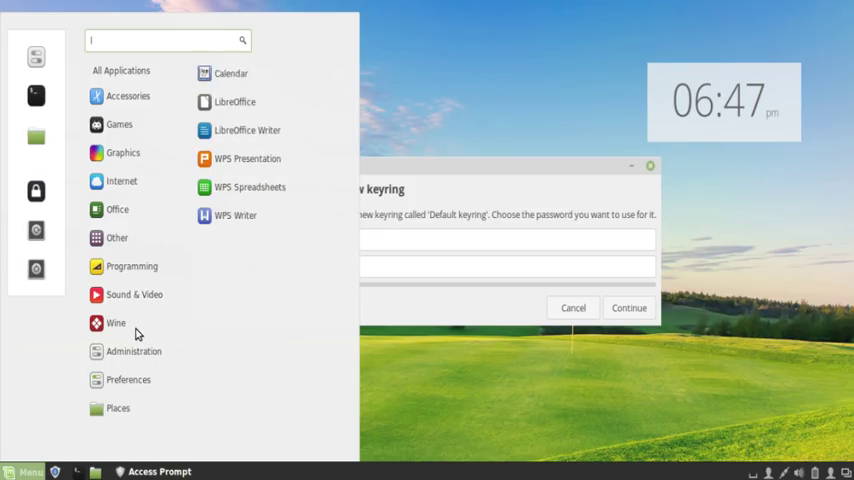
Step: View Administration apps, cancel the keyring prompt and close the GNOME Software window
click(132, 352)
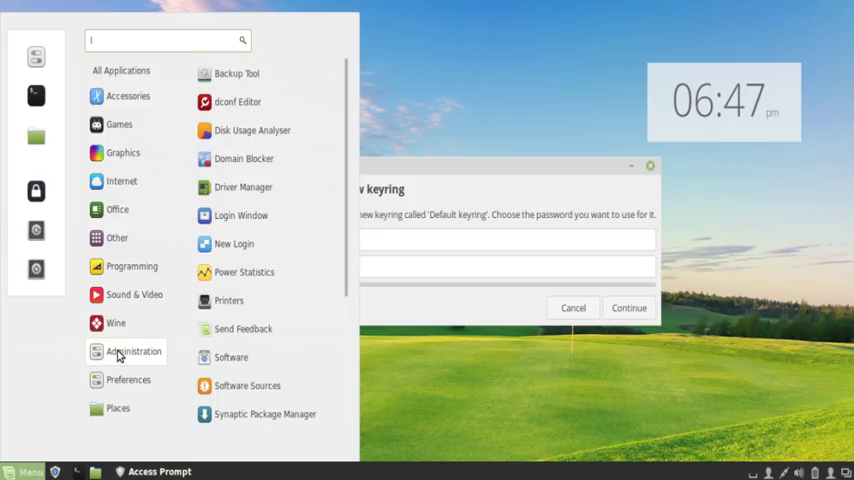
scroll(down, 3)
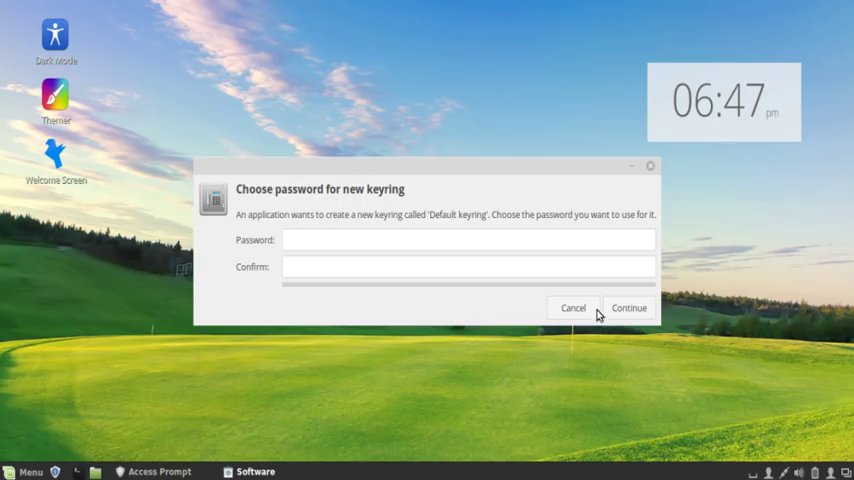
click(572, 308)
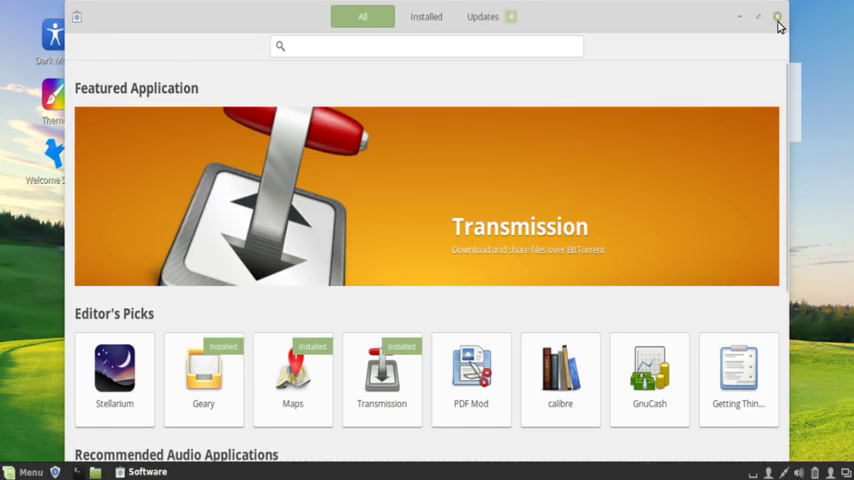
click(778, 16)
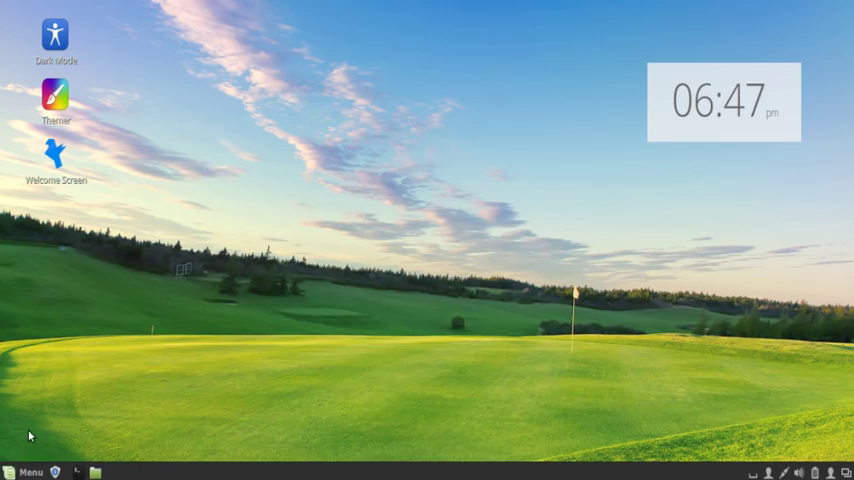
click(24, 472)
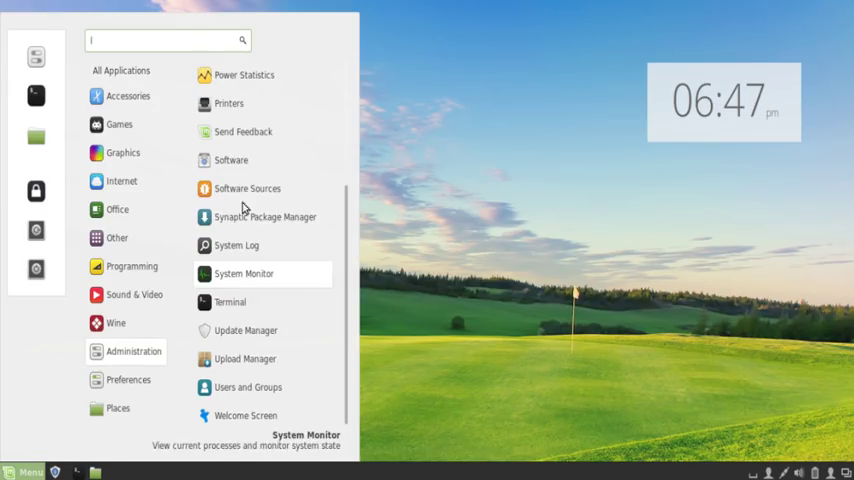
mouse_move(264, 216)
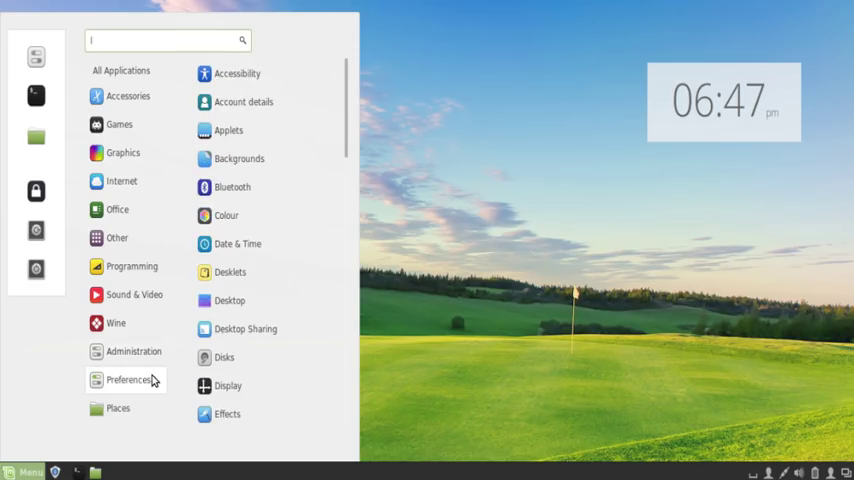
mouse_move(352, 120)
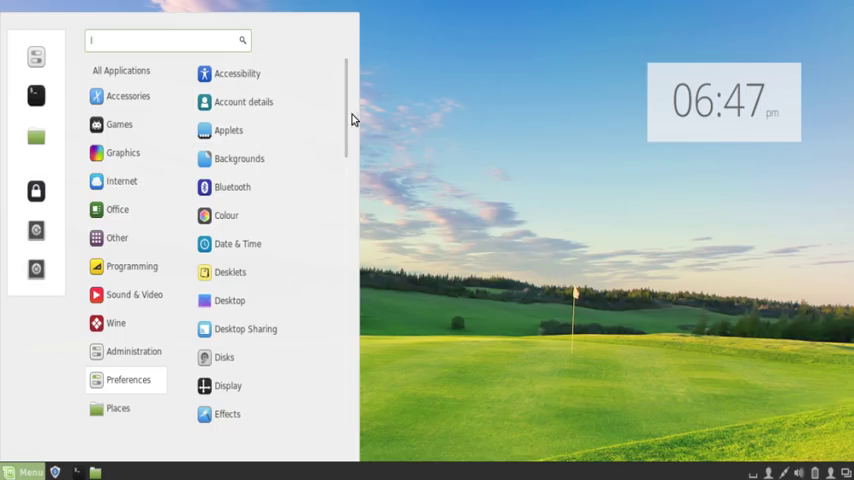
scroll(down, 3)
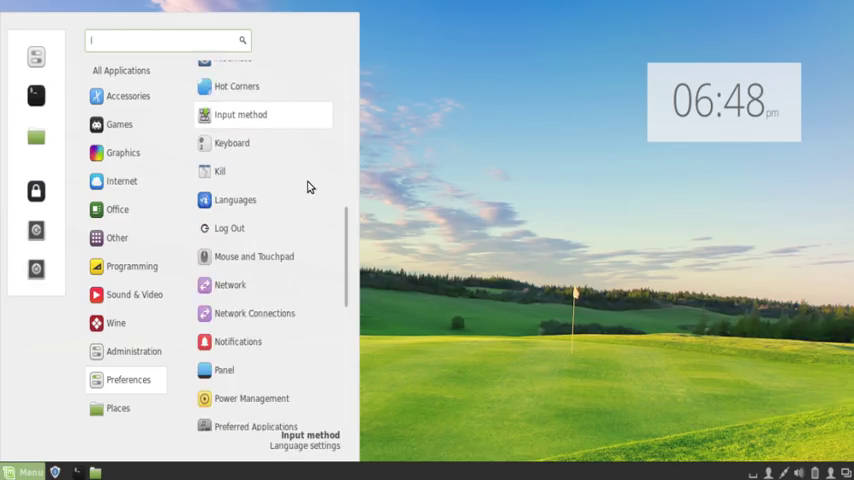
scroll(down, 3)
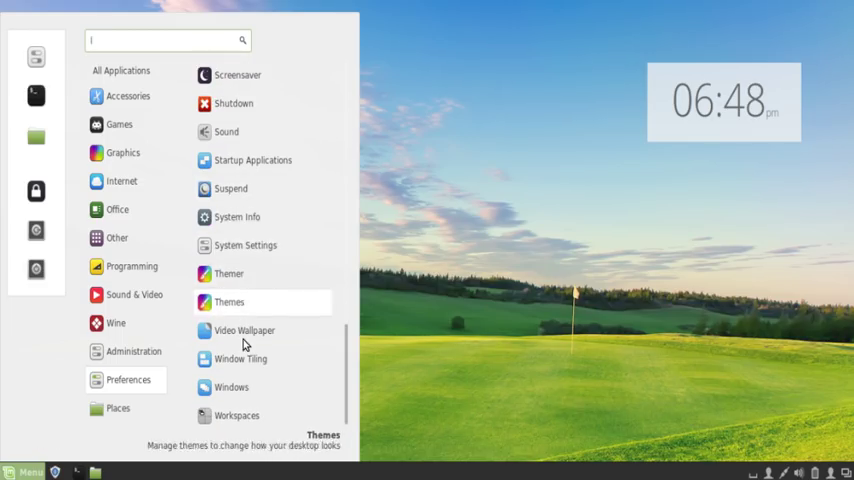
mouse_move(244, 330)
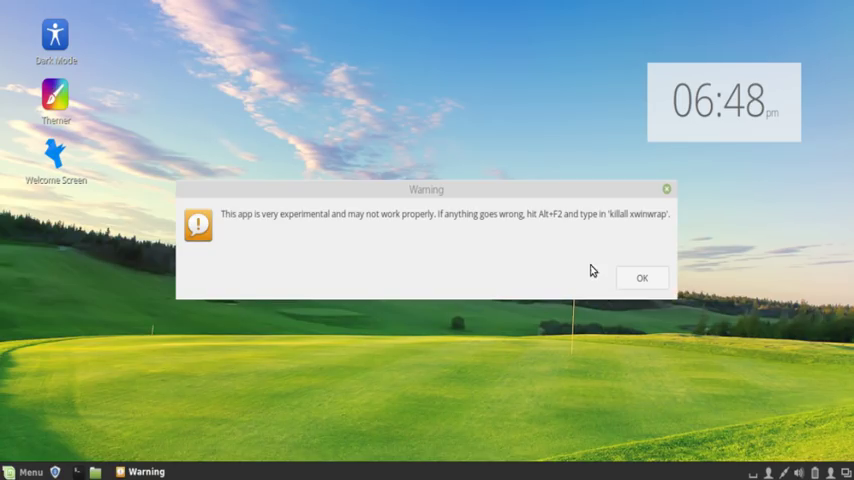
click(642, 276)
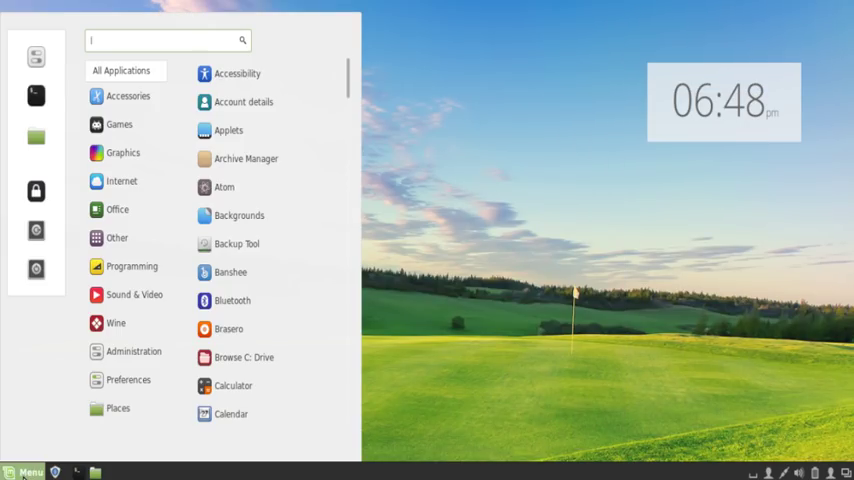
click(118, 408)
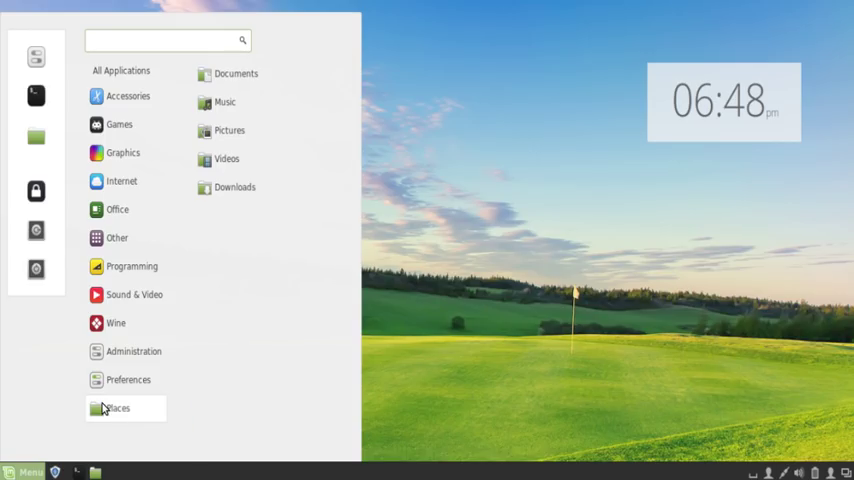
click(128, 380)
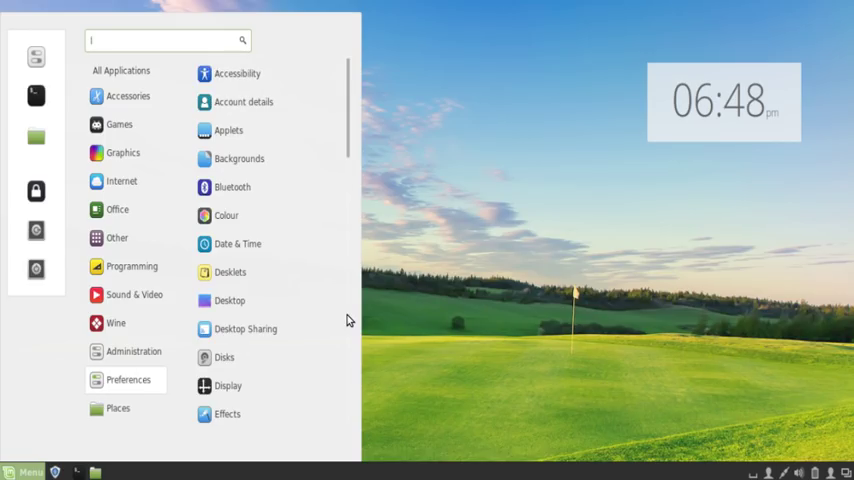
scroll(down, 3)
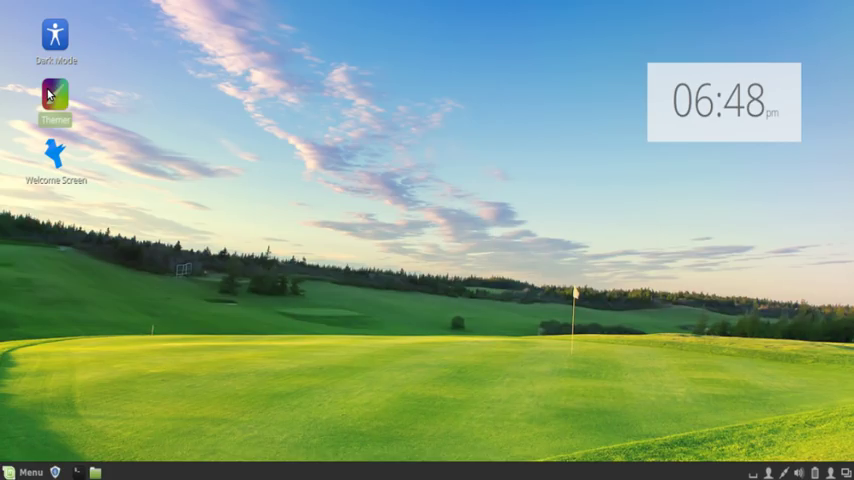
double_click(56, 96)
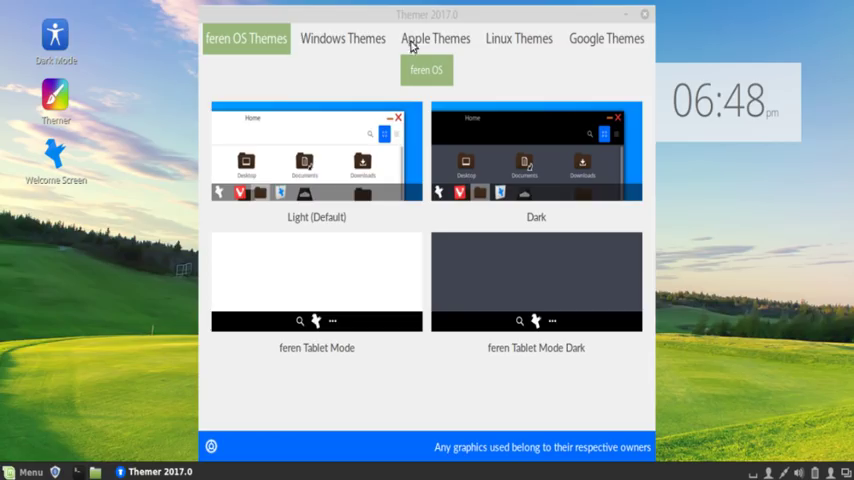
click(518, 38)
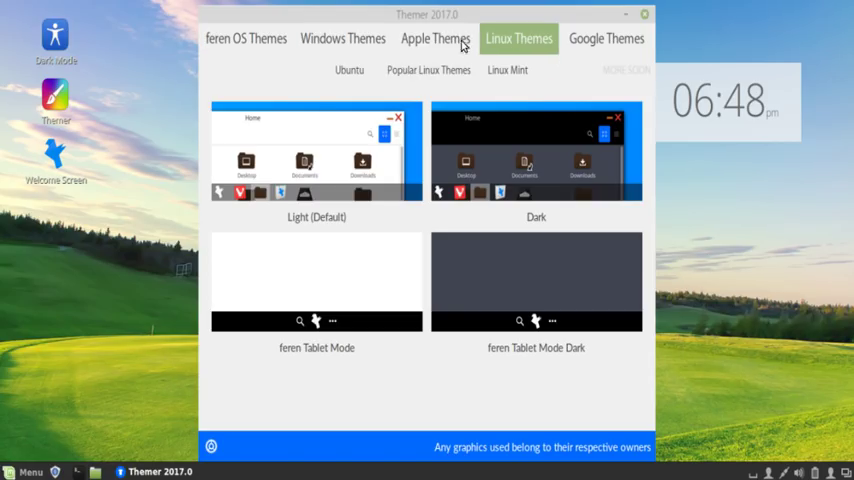
click(428, 70)
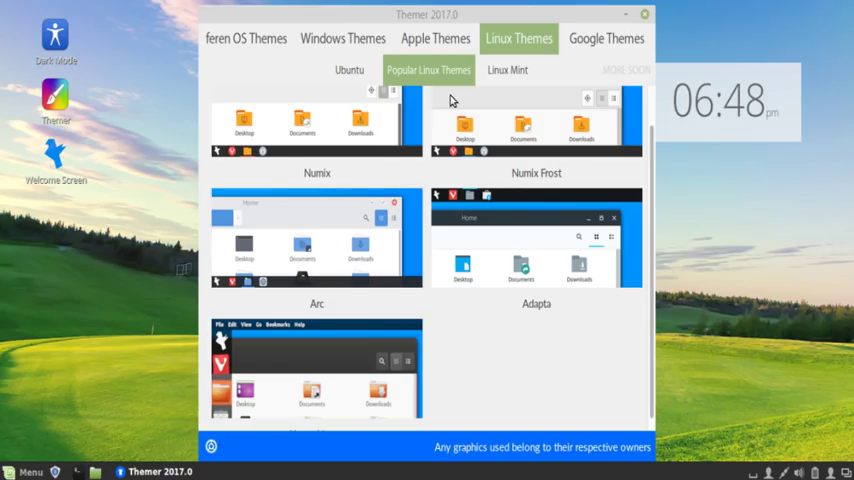
mouse_move(642, 20)
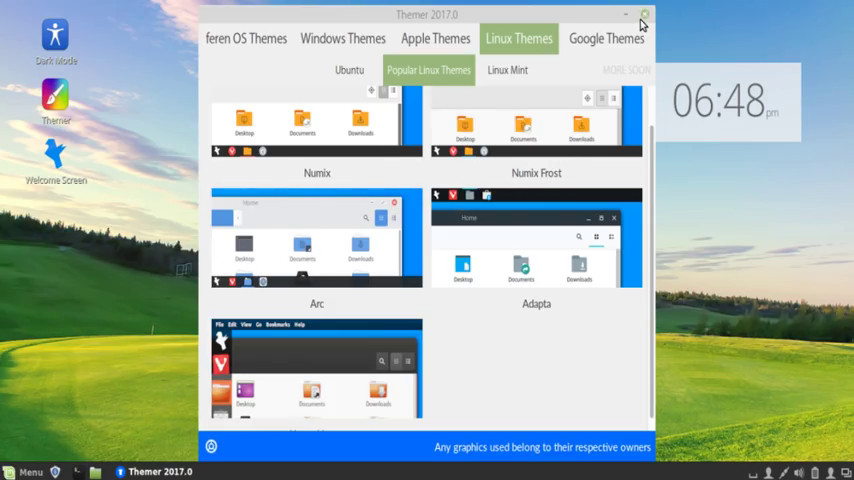
click(644, 14)
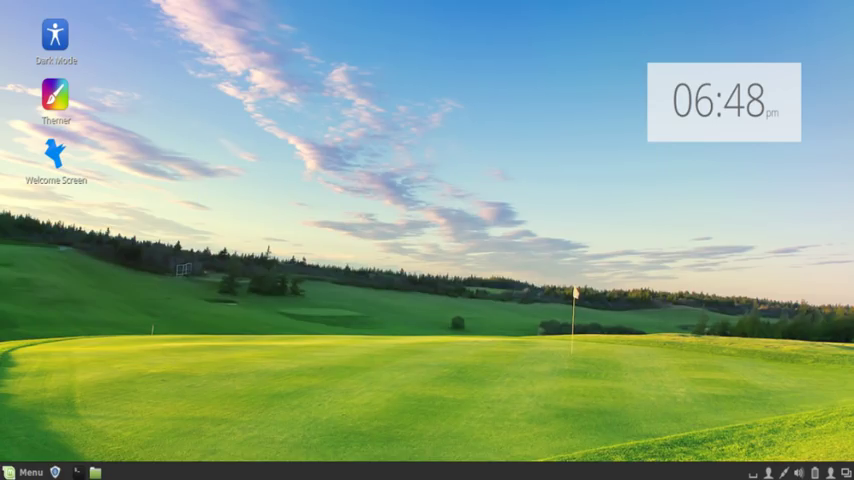
mouse_move(504, 292)
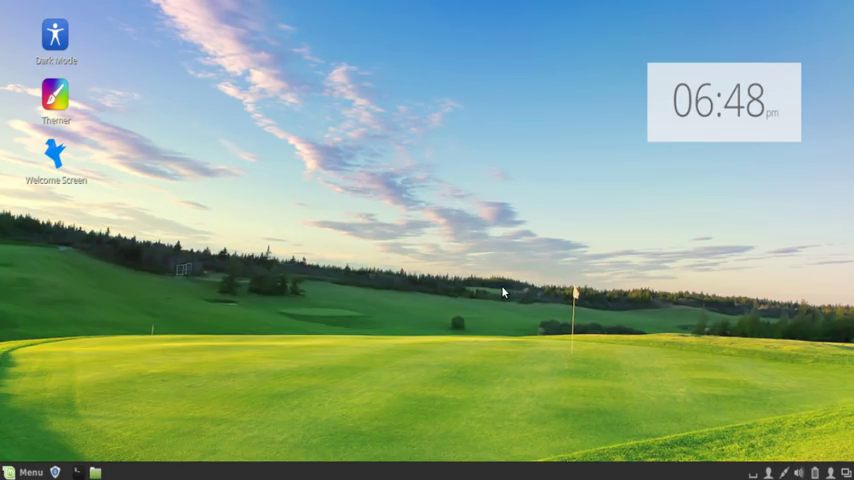
mouse_move(660, 172)
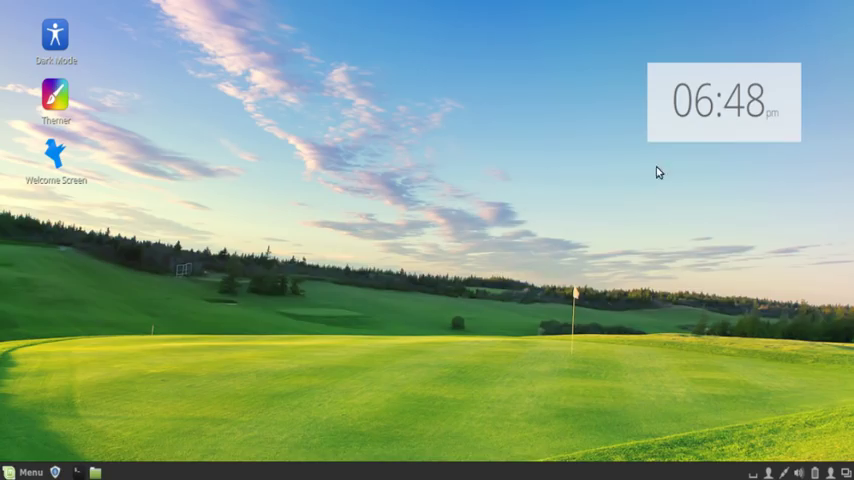
mouse_move(620, 250)
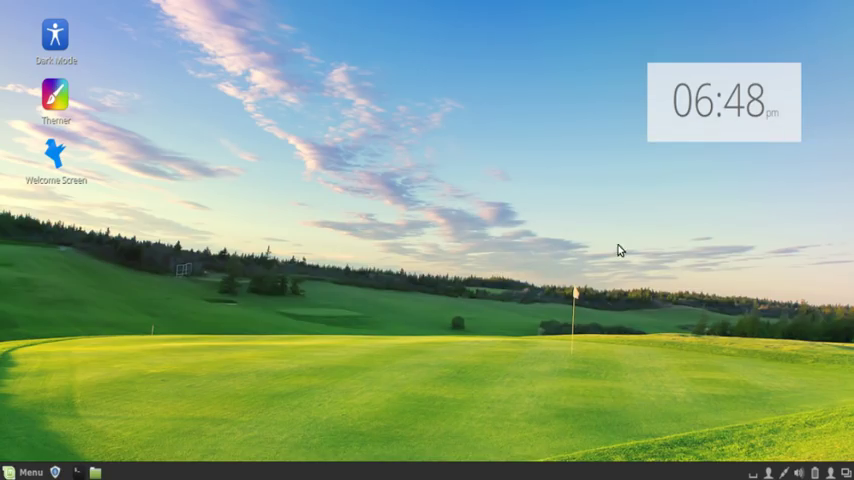
mouse_move(400, 250)
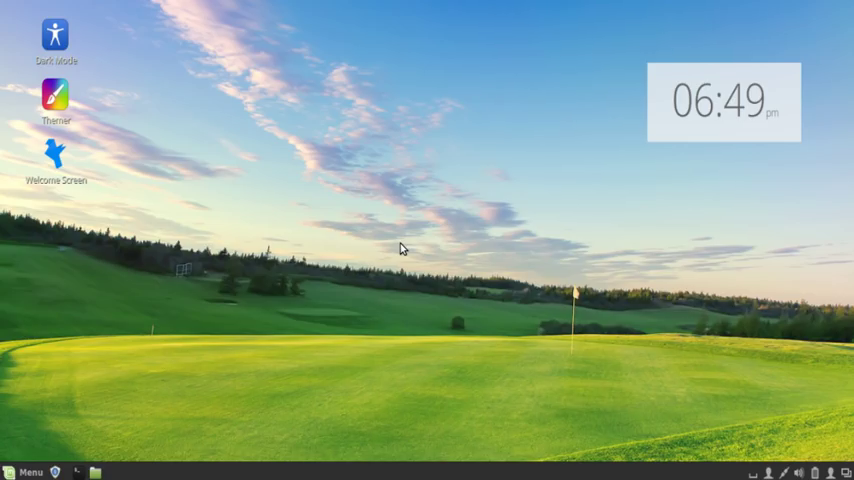
mouse_move(128, 250)
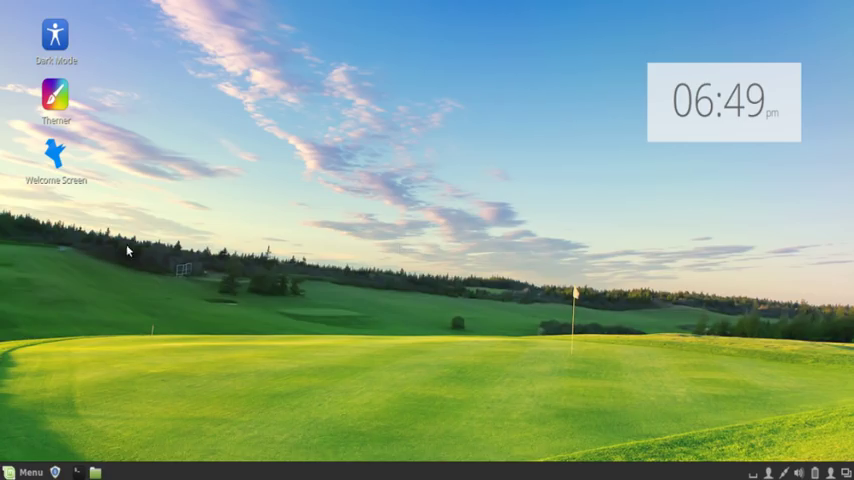
click(56, 98)
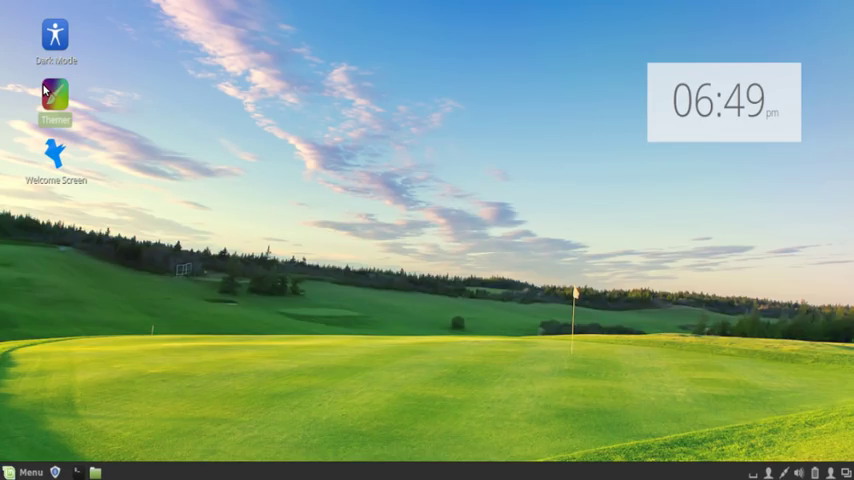
mouse_move(352, 216)
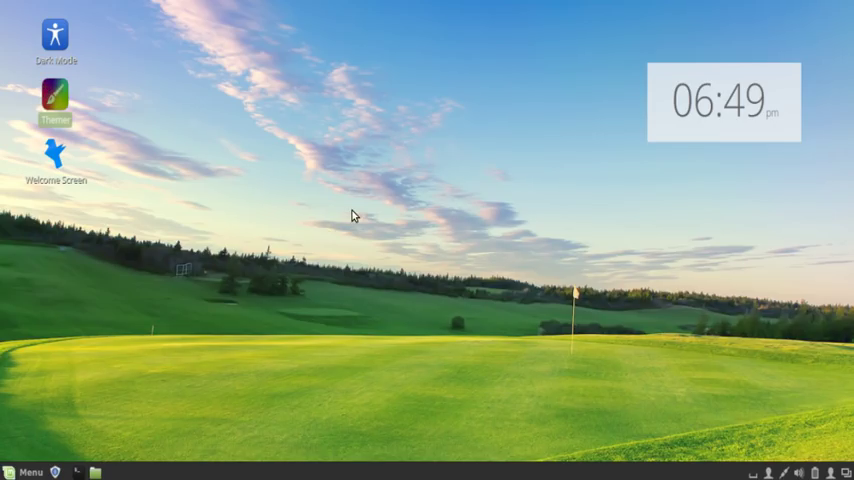
mouse_move(482, 250)
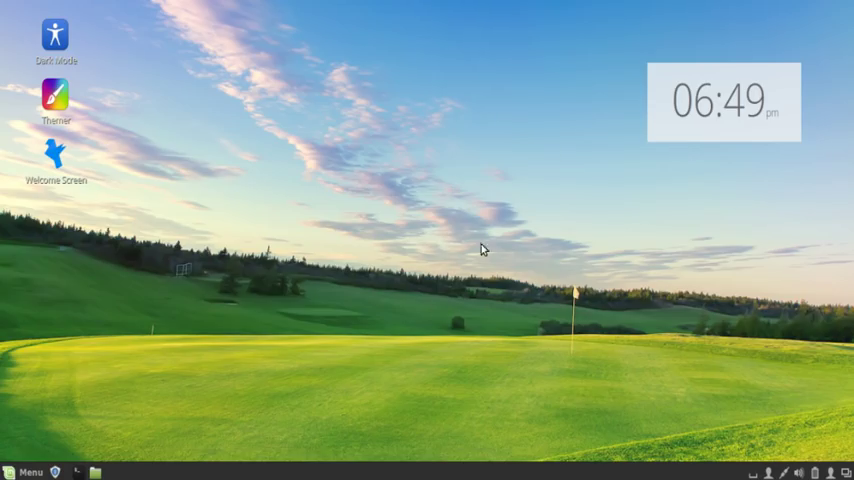
mouse_move(190, 208)
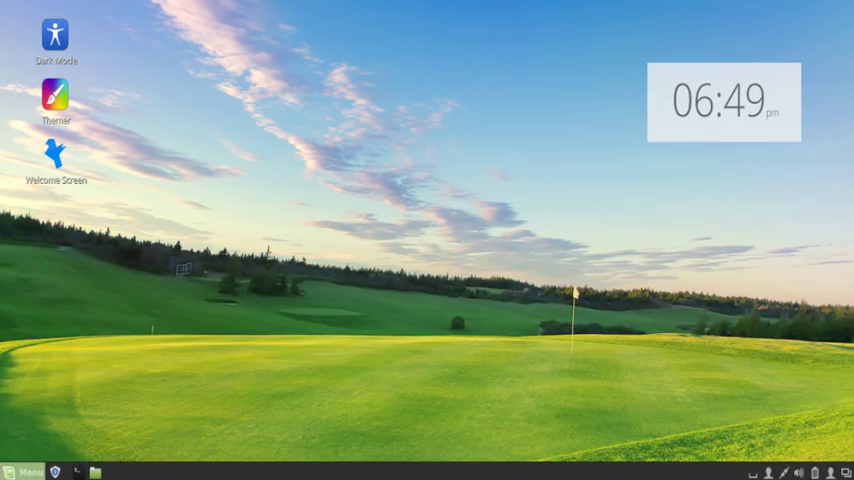
click(24, 472)
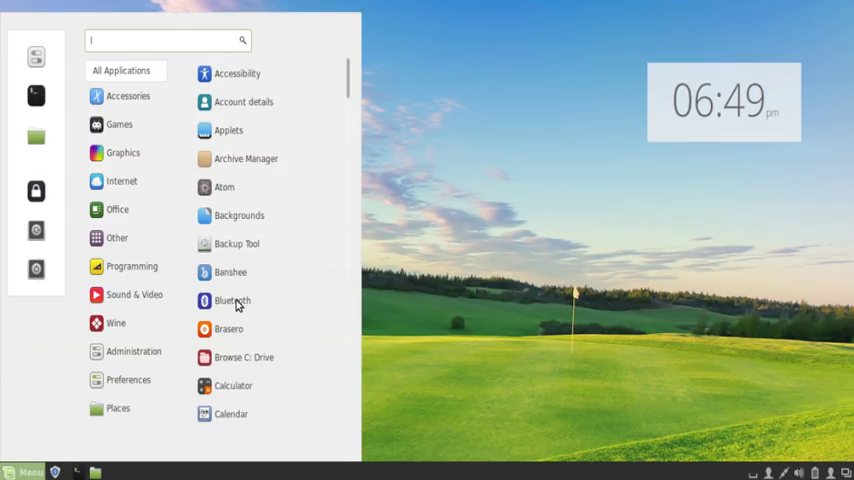
click(132, 266)
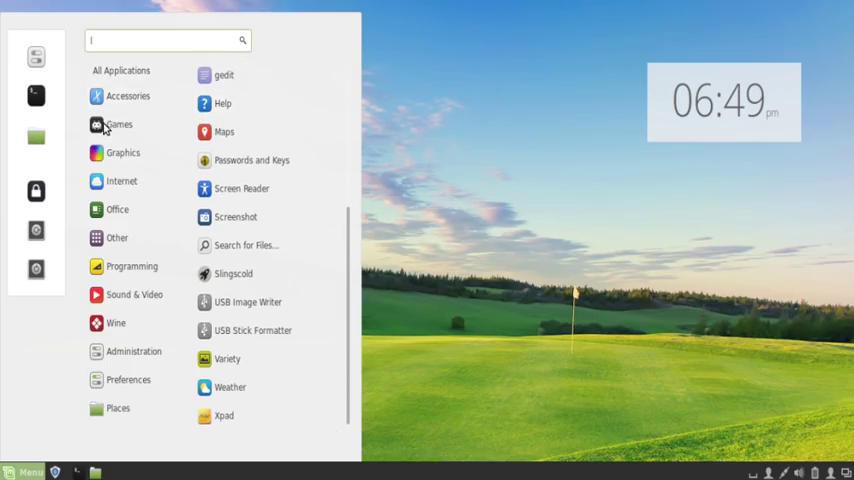
click(124, 152)
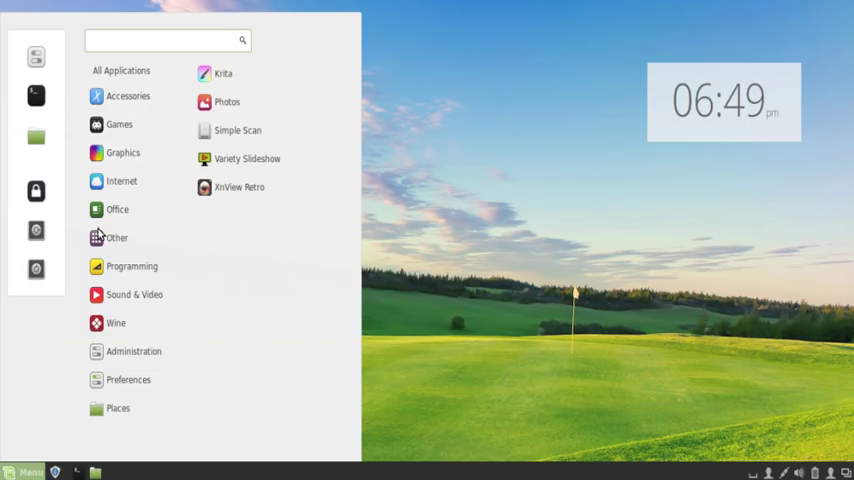
click(532, 196)
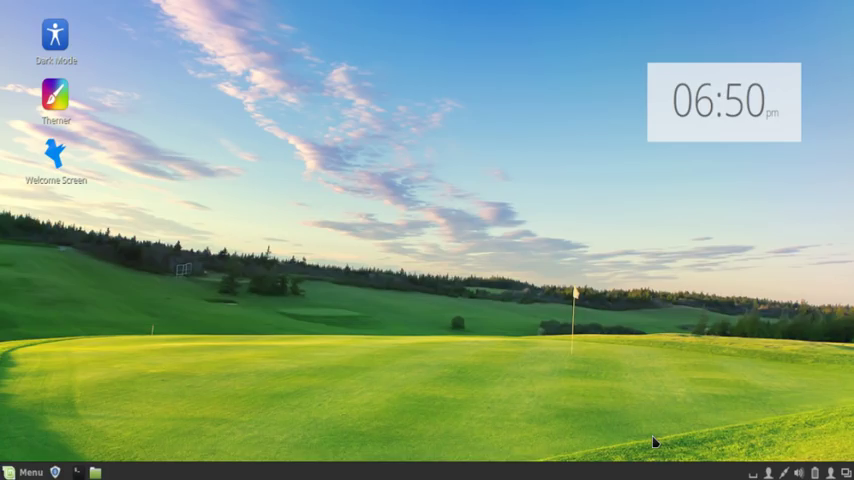
mouse_move(680, 428)
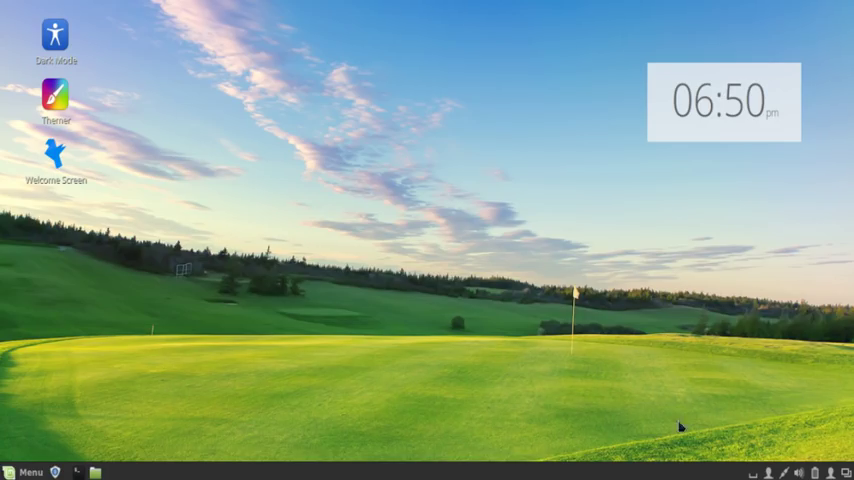
mouse_move(756, 384)
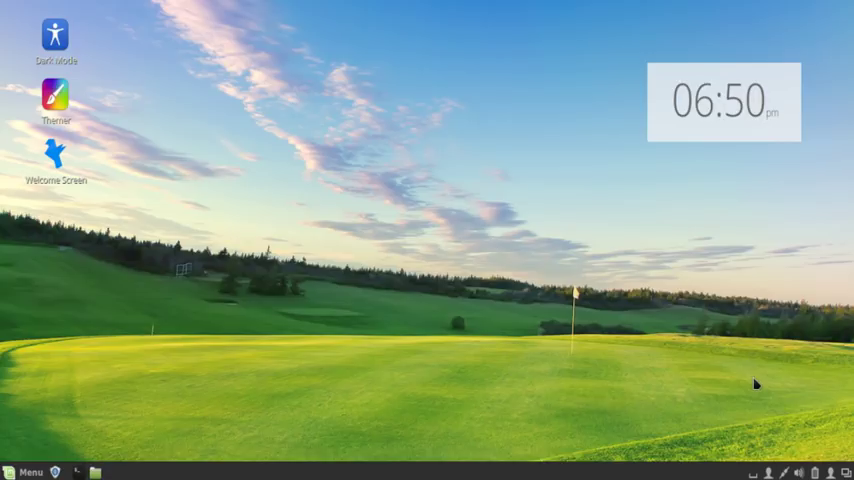